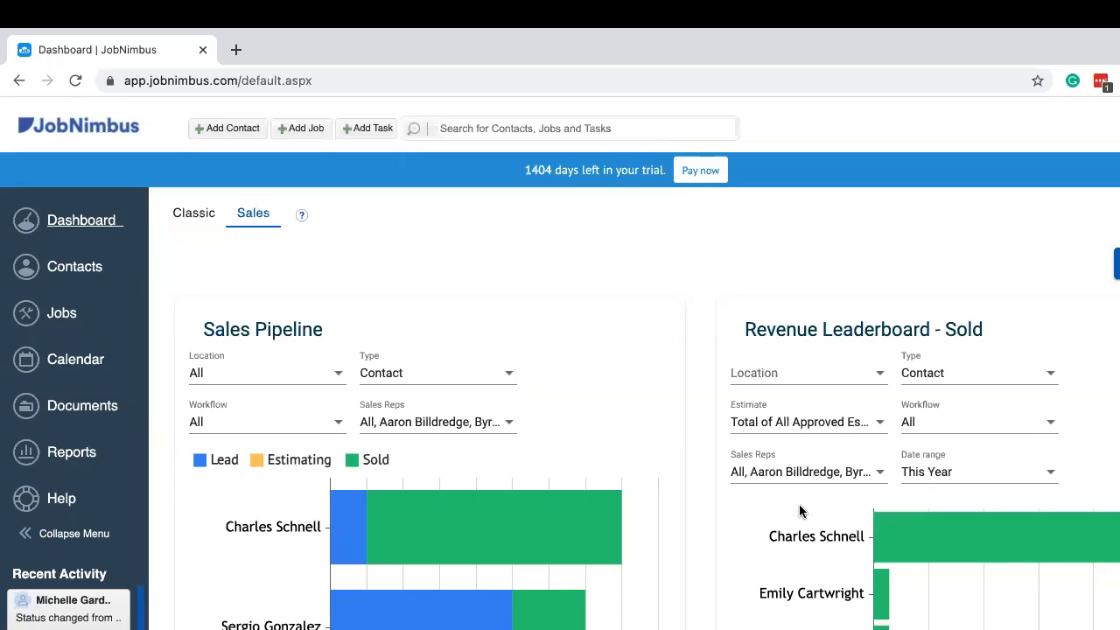
mouse_move(839, 486)
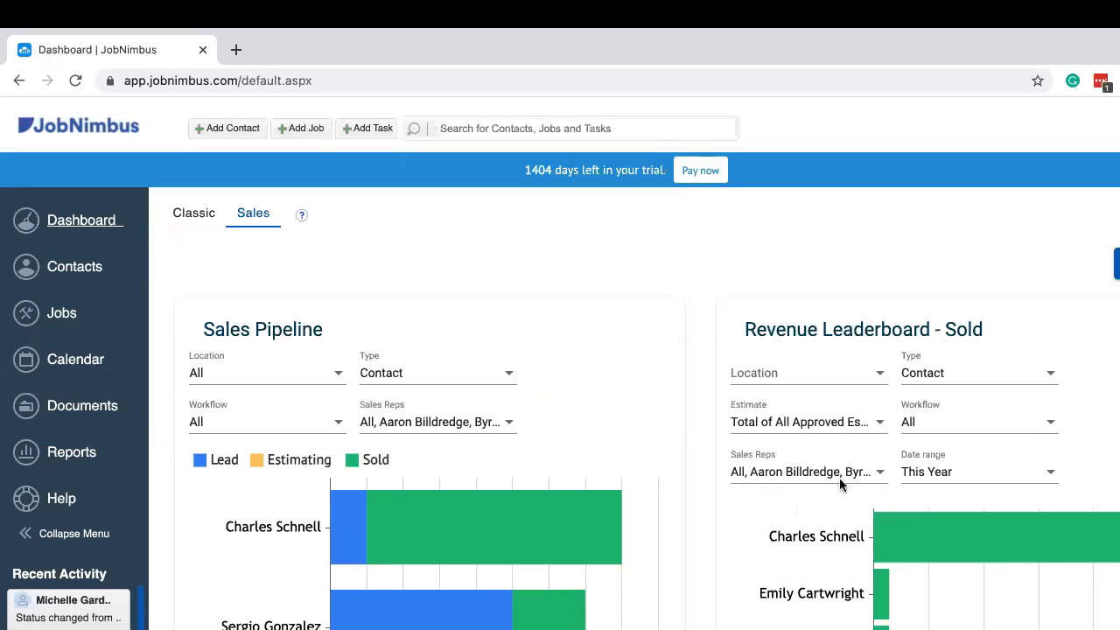
mouse_move(840, 486)
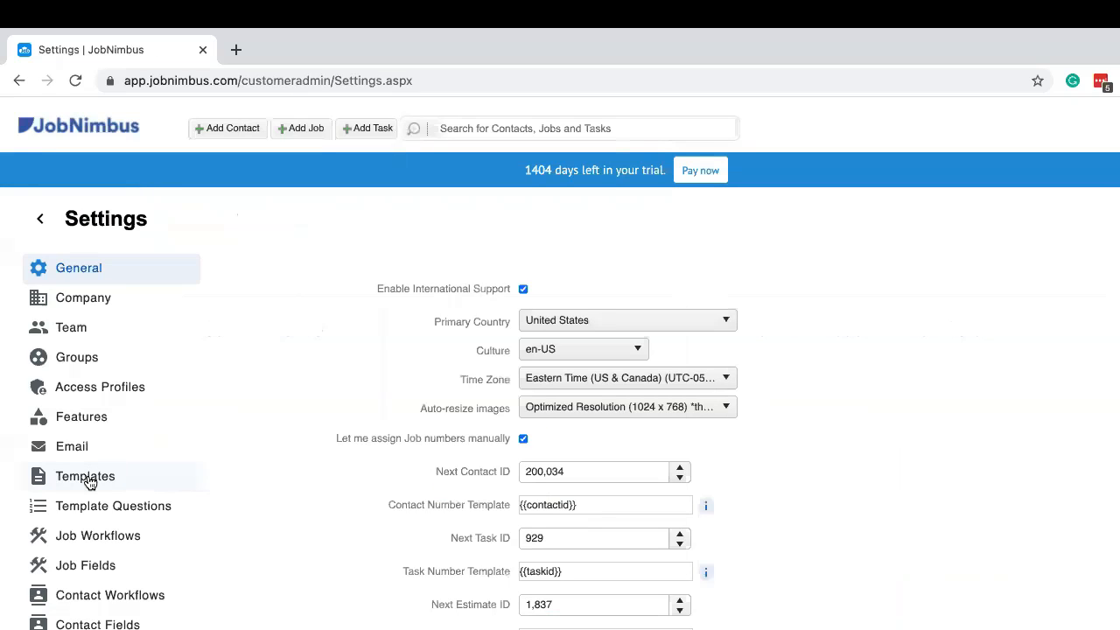
Show the email templates list in Settings, scrolled to Sales Rep Welcome Email.
click(84, 476)
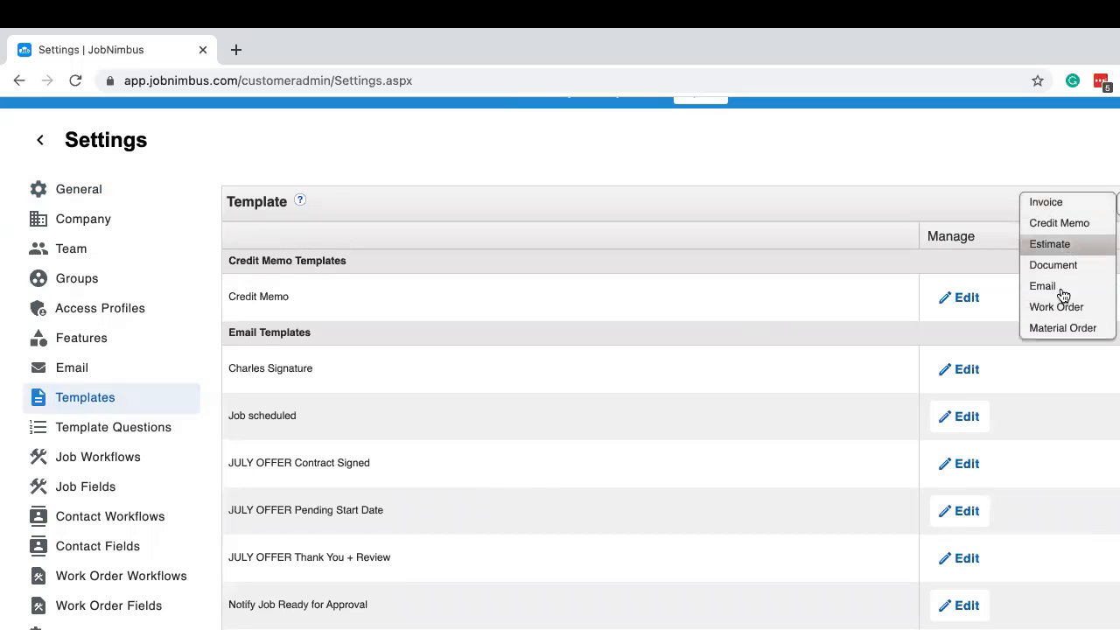
mouse_move(1053, 264)
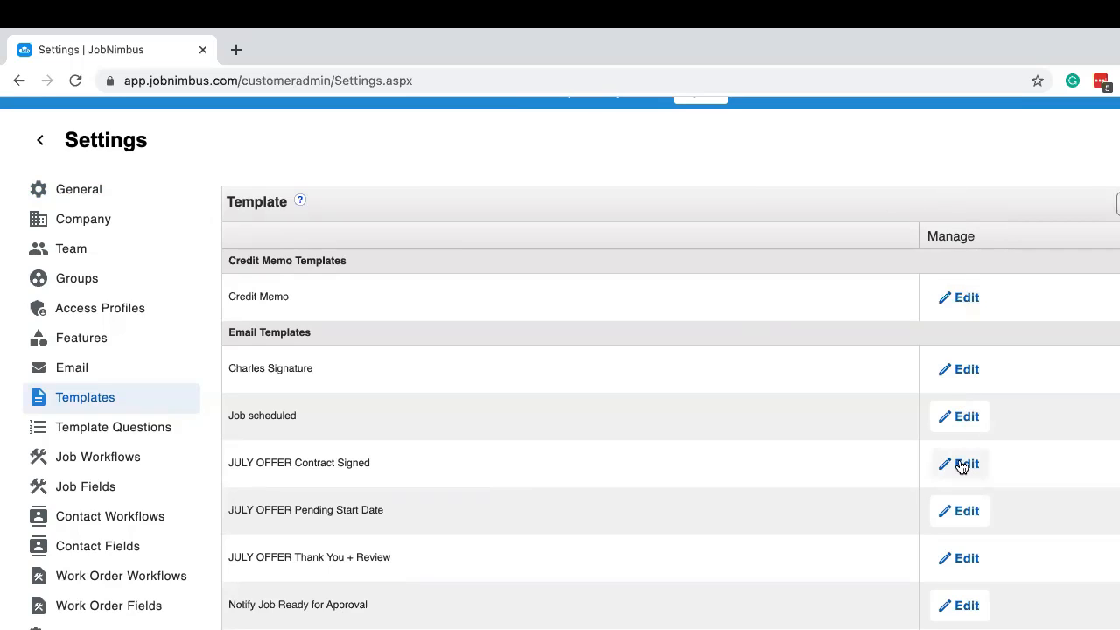
scroll(up, 3)
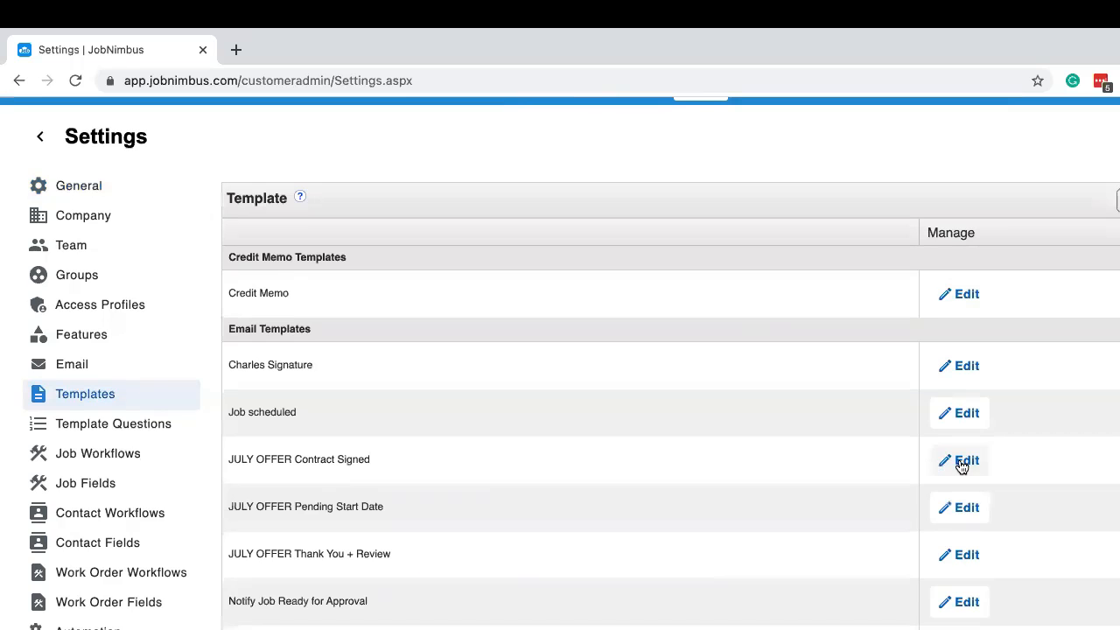
scroll(down, 3)
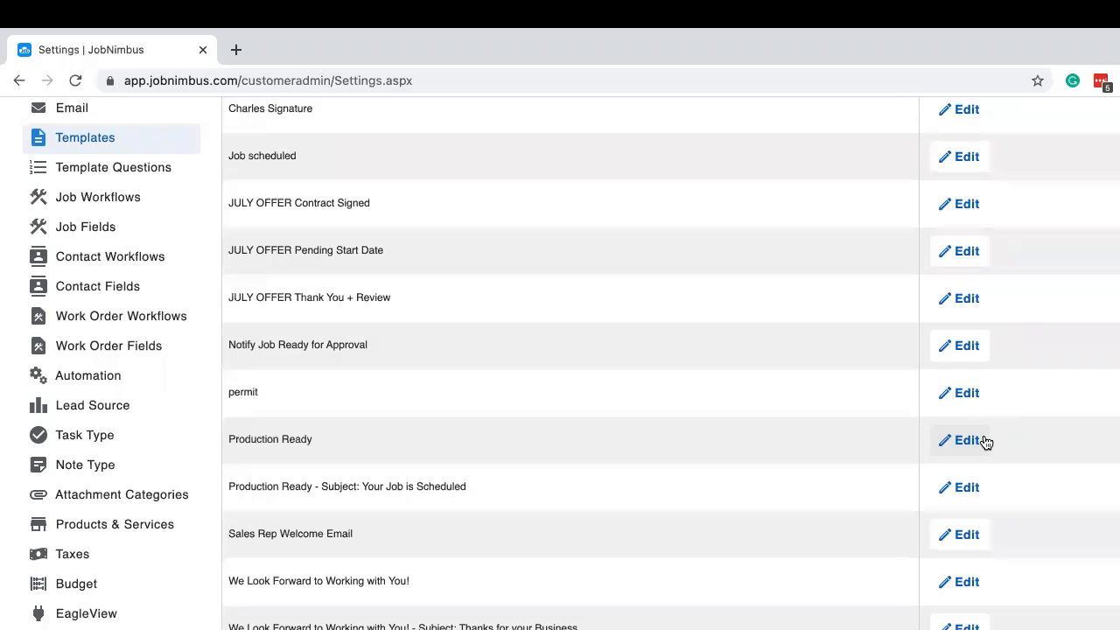
mouse_move(358, 543)
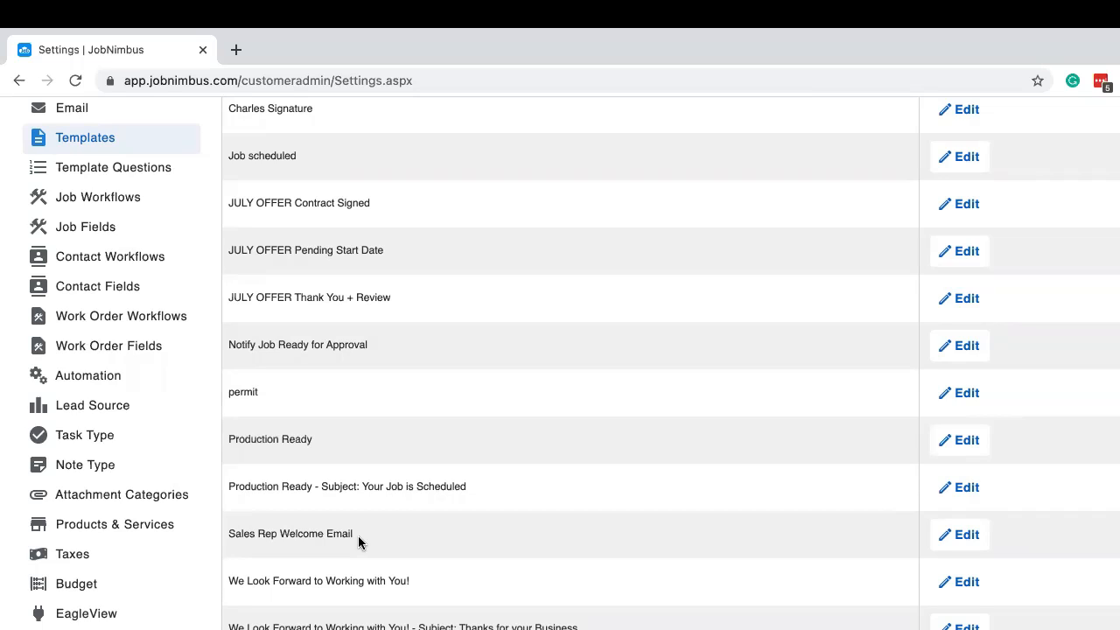
mouse_move(959, 535)
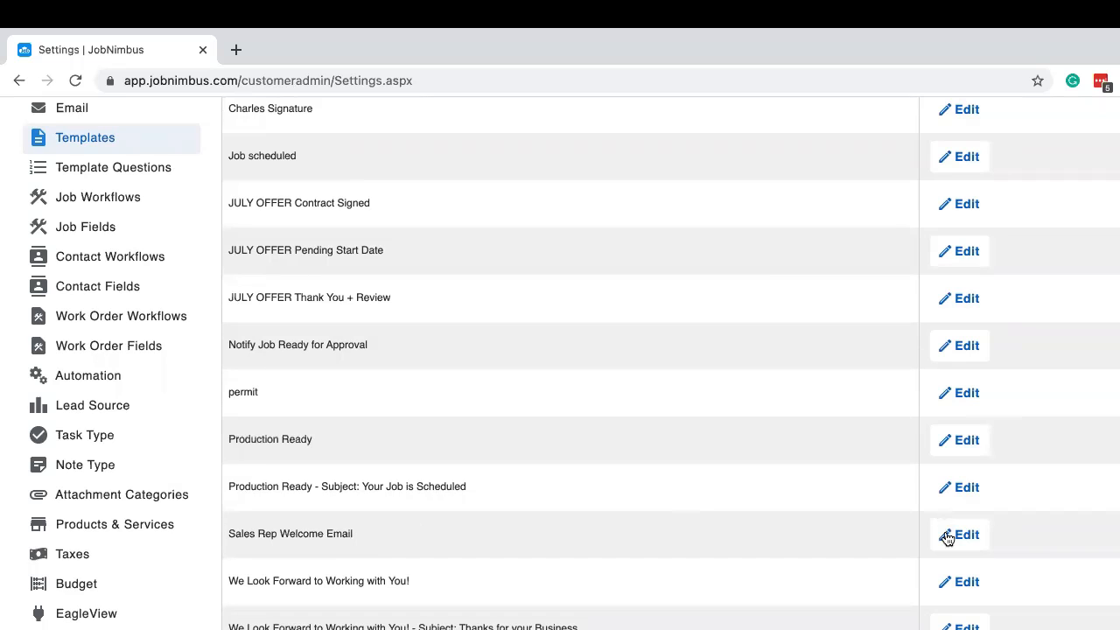
Edit the Sales Rep Welcome Email template and review its body down to the sign-off.
click(958, 536)
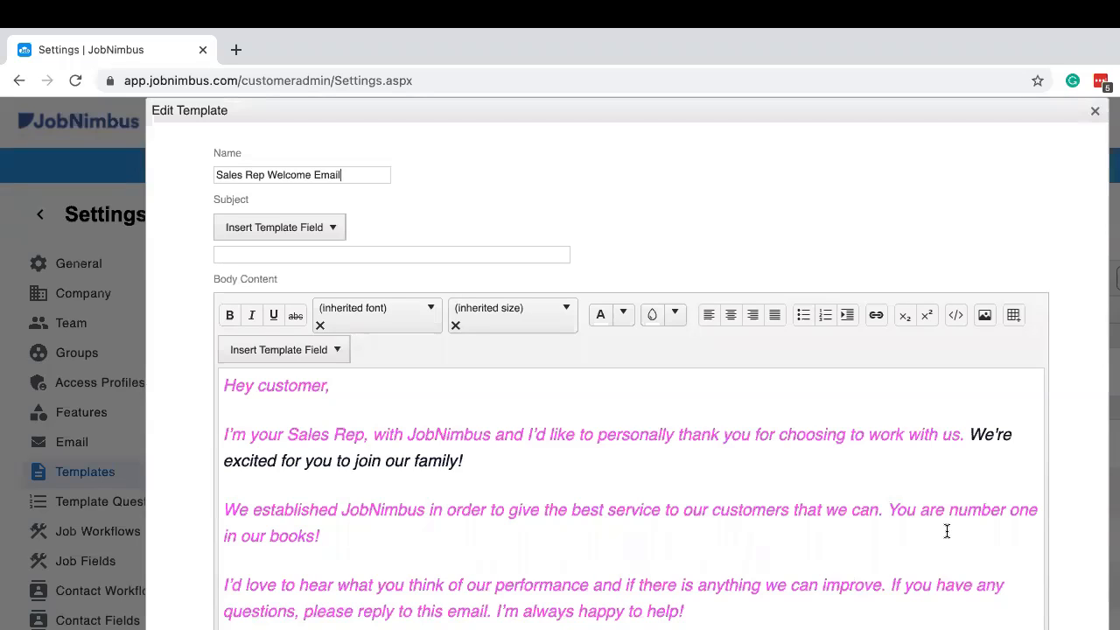
mouse_move(626, 444)
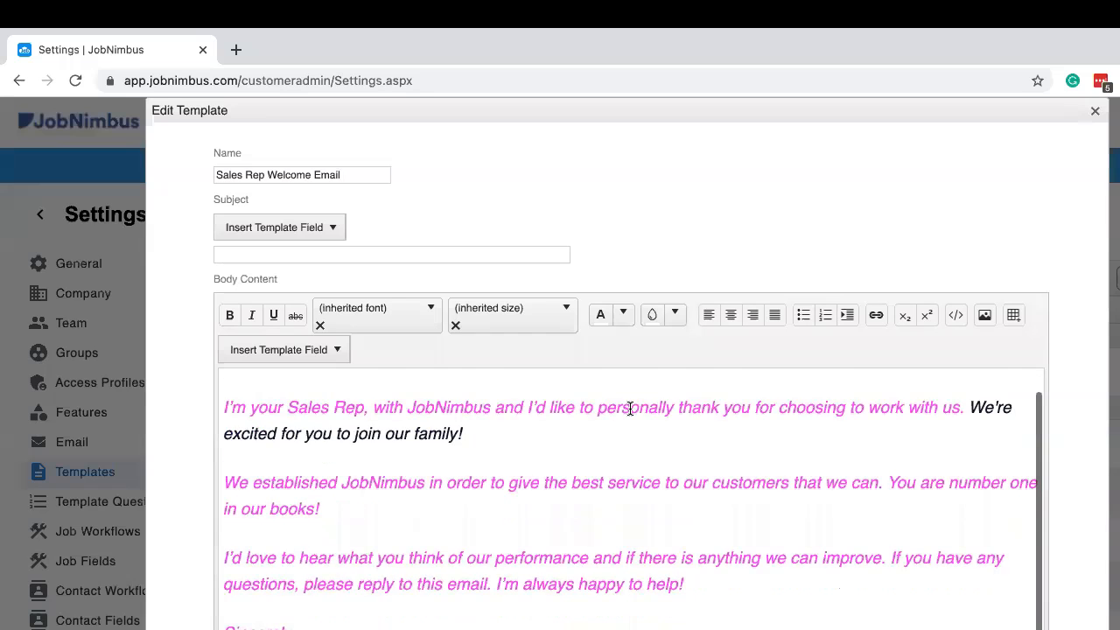
scroll(down, 3)
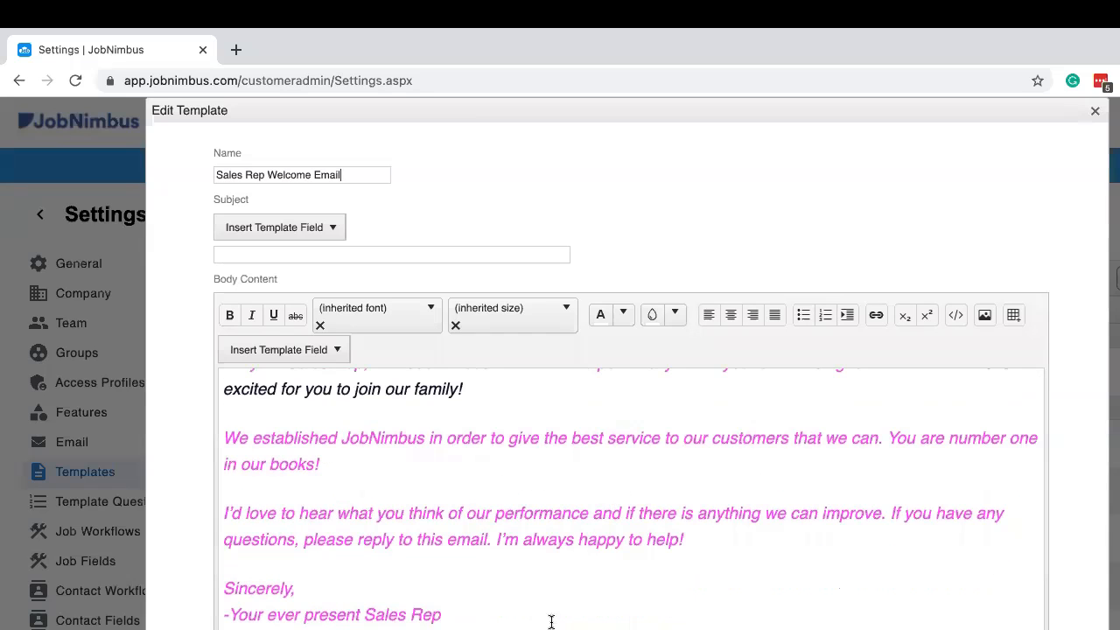
mouse_move(504, 606)
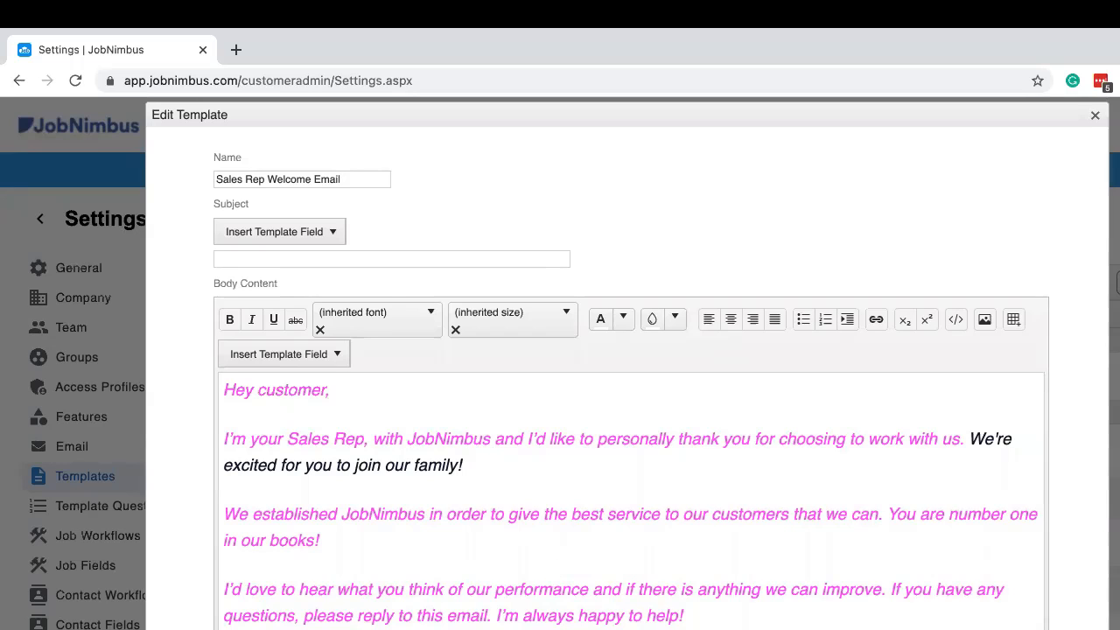
Format the whole welcome letter body as Arial, 14pt, black text.
drag(223, 514, 686, 615)
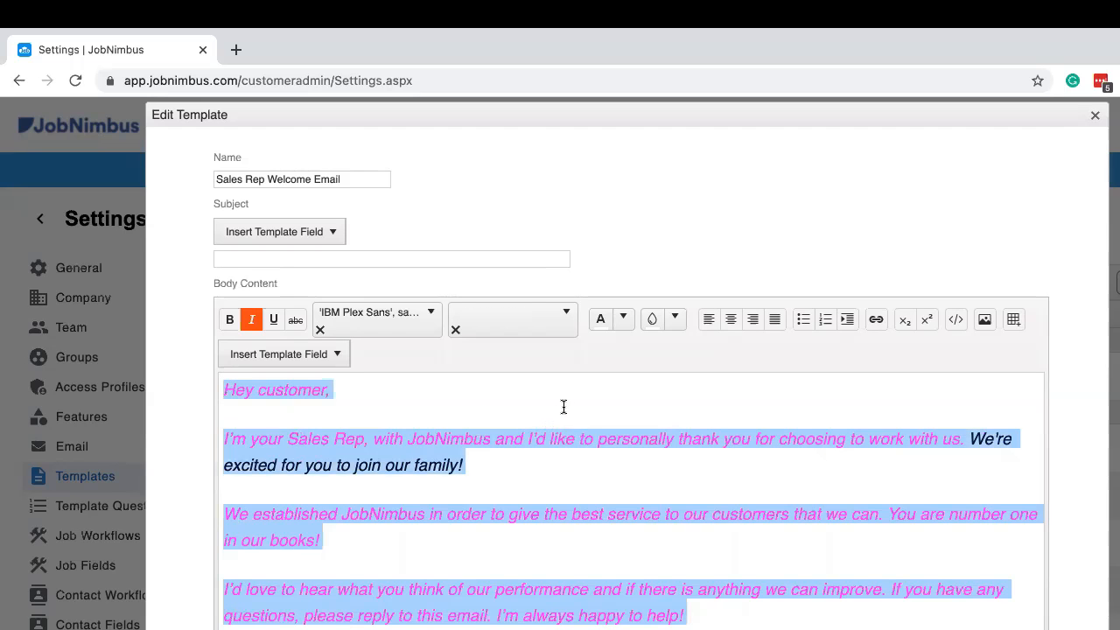
mouse_move(424, 381)
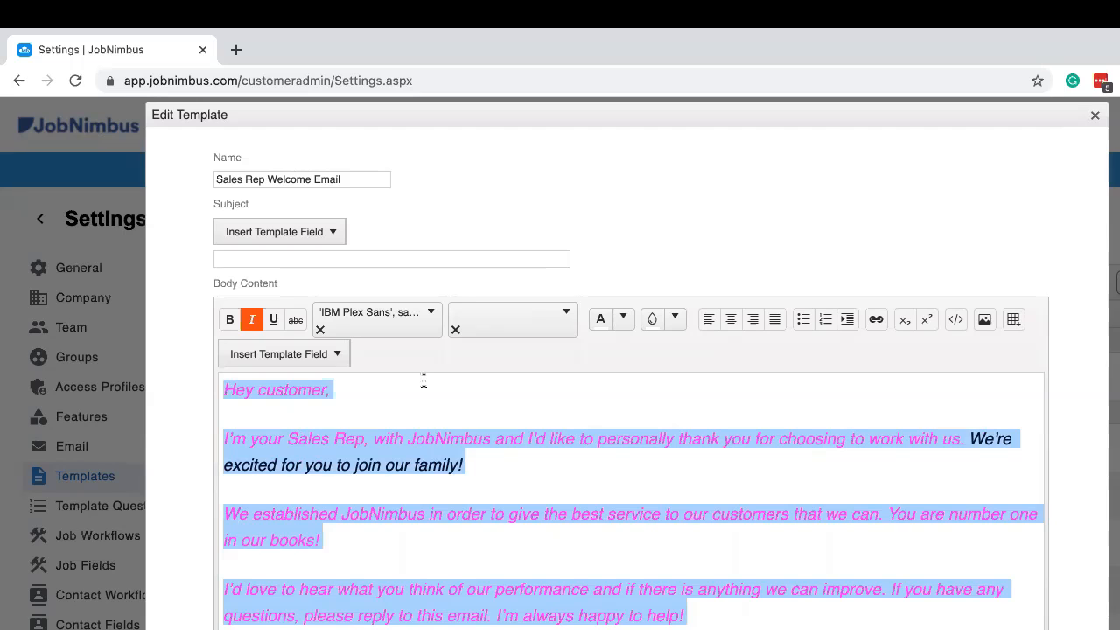
click(252, 318)
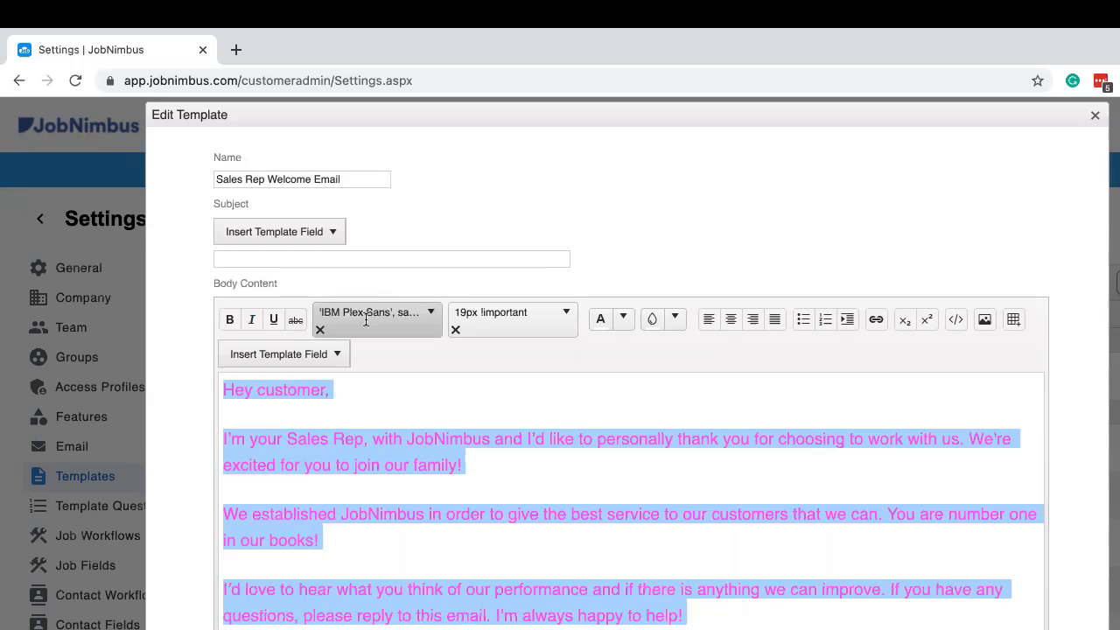
click(376, 311)
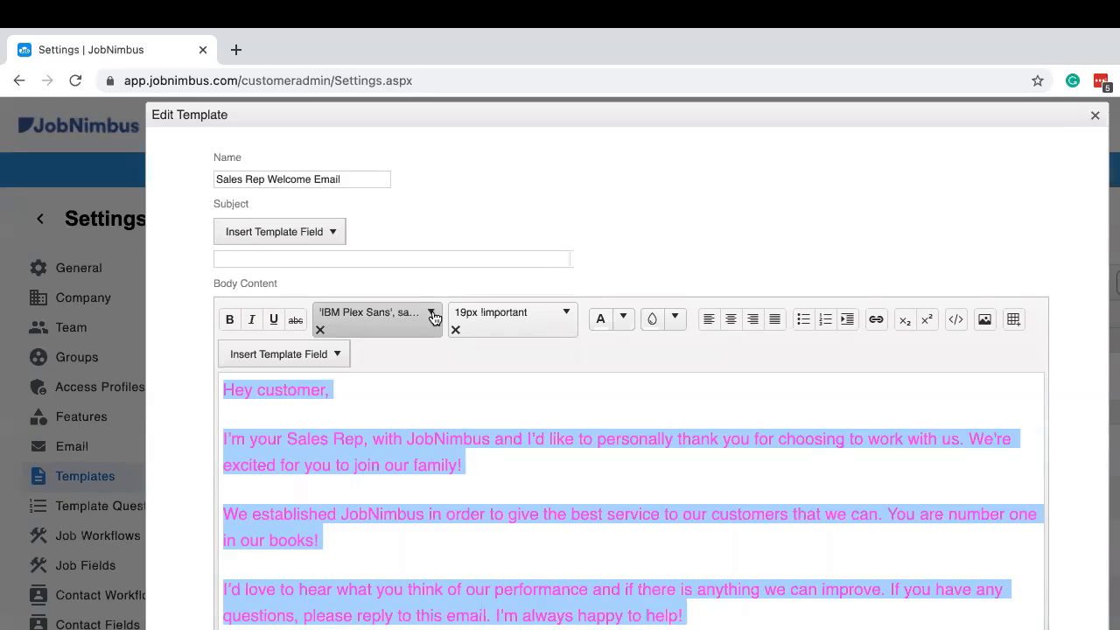
click(430, 311)
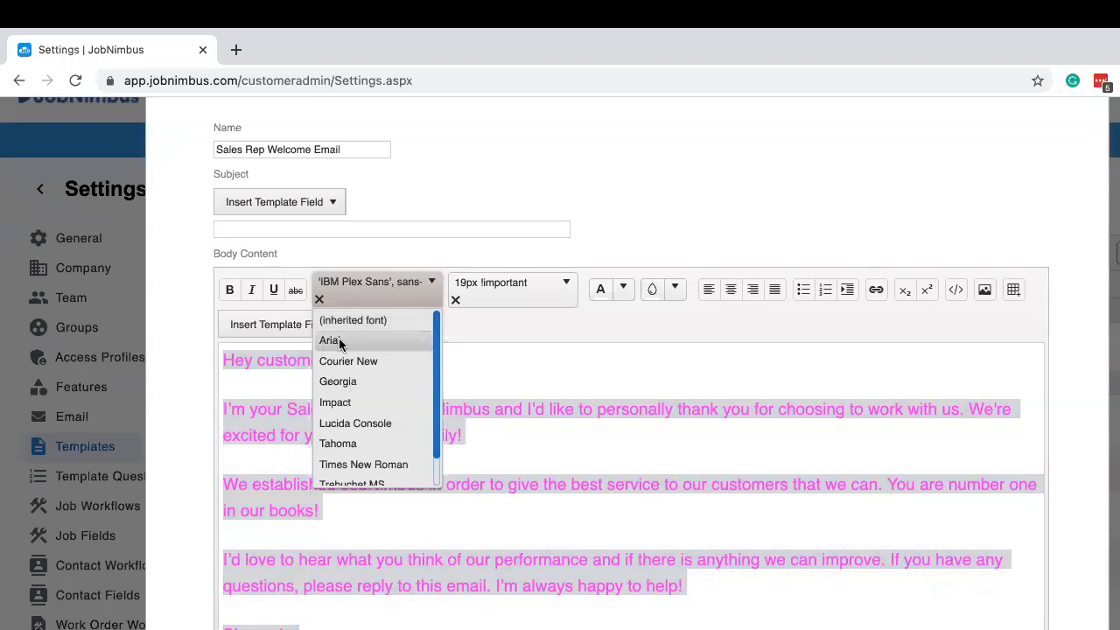
click(329, 339)
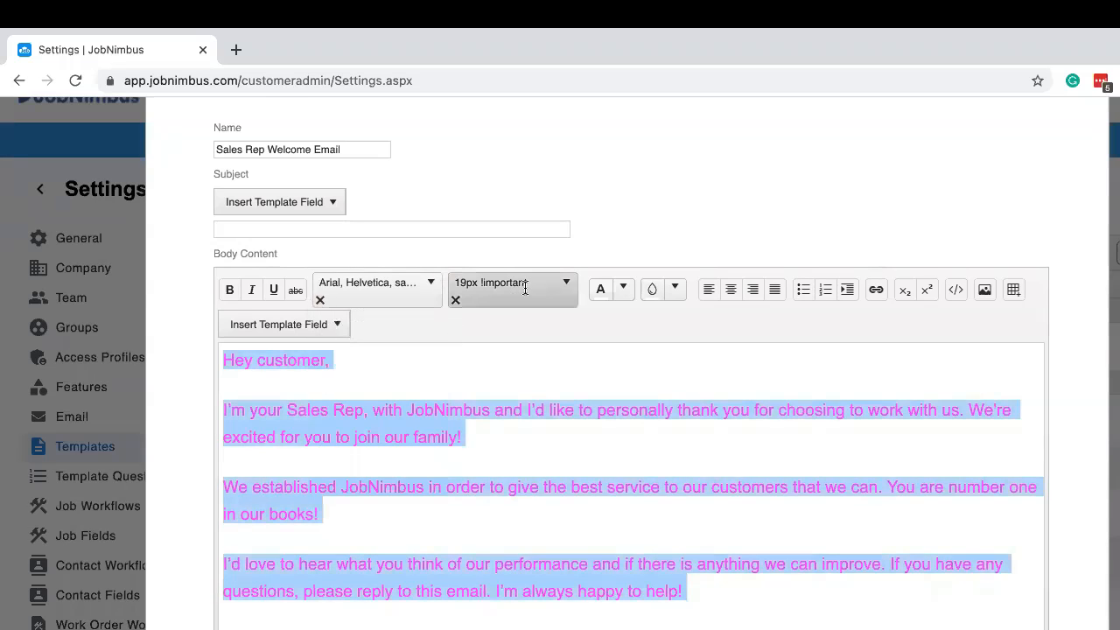
mouse_move(563, 291)
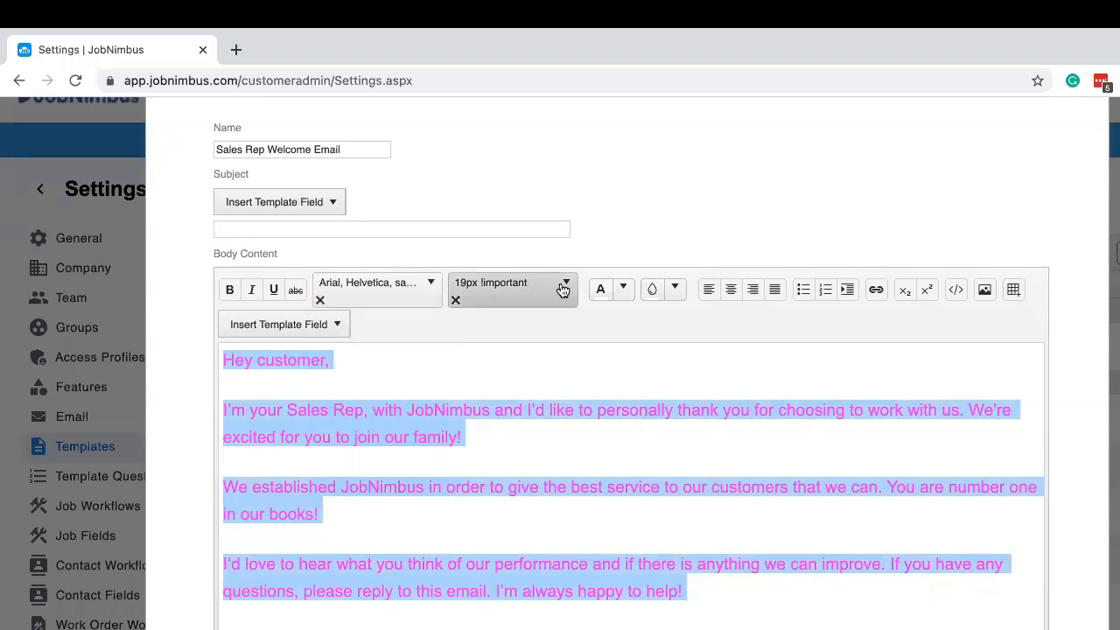
click(567, 282)
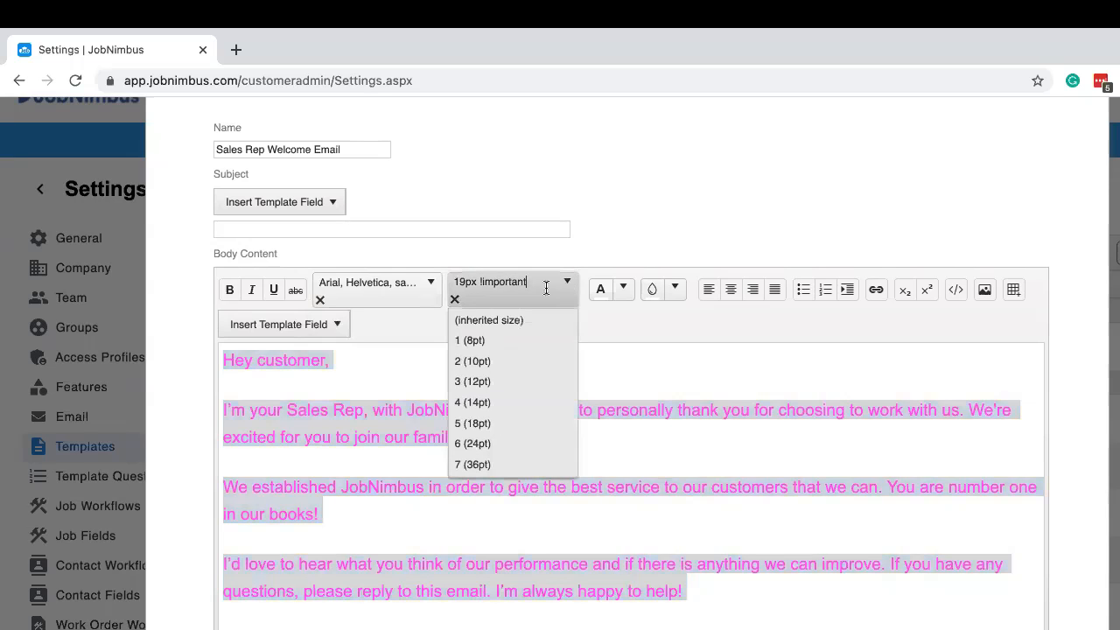
mouse_move(476, 403)
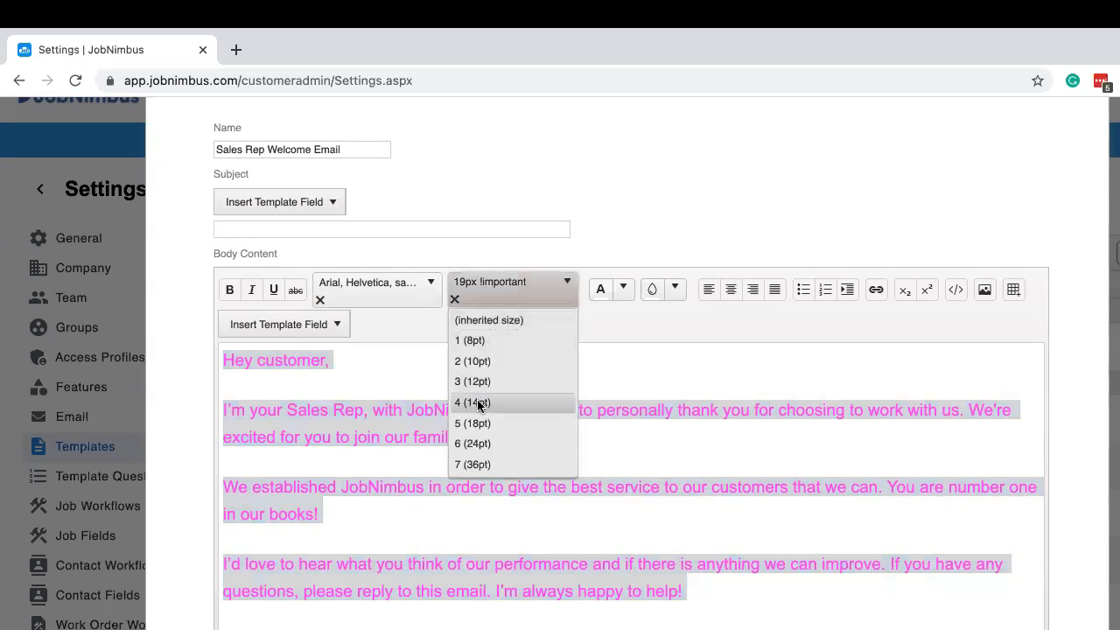
click(472, 401)
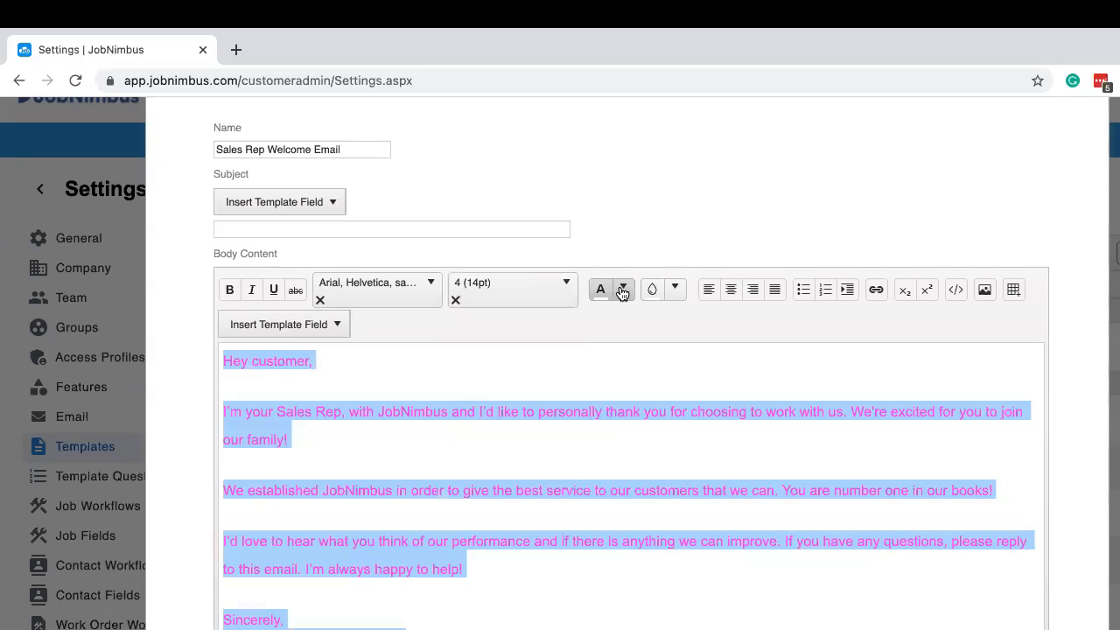
click(623, 288)
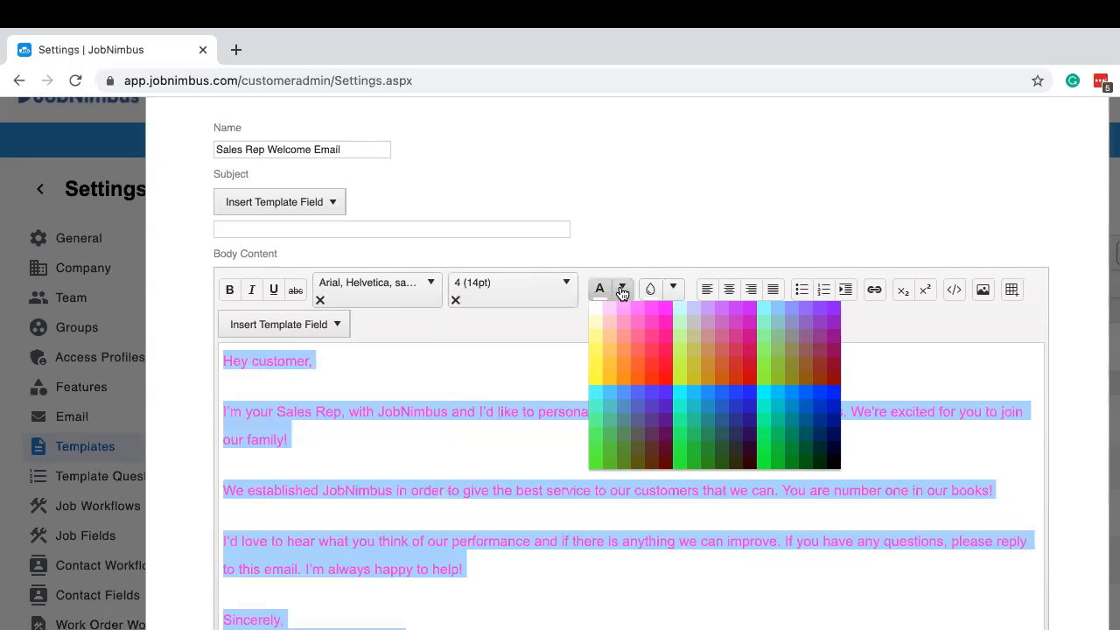
mouse_move(831, 465)
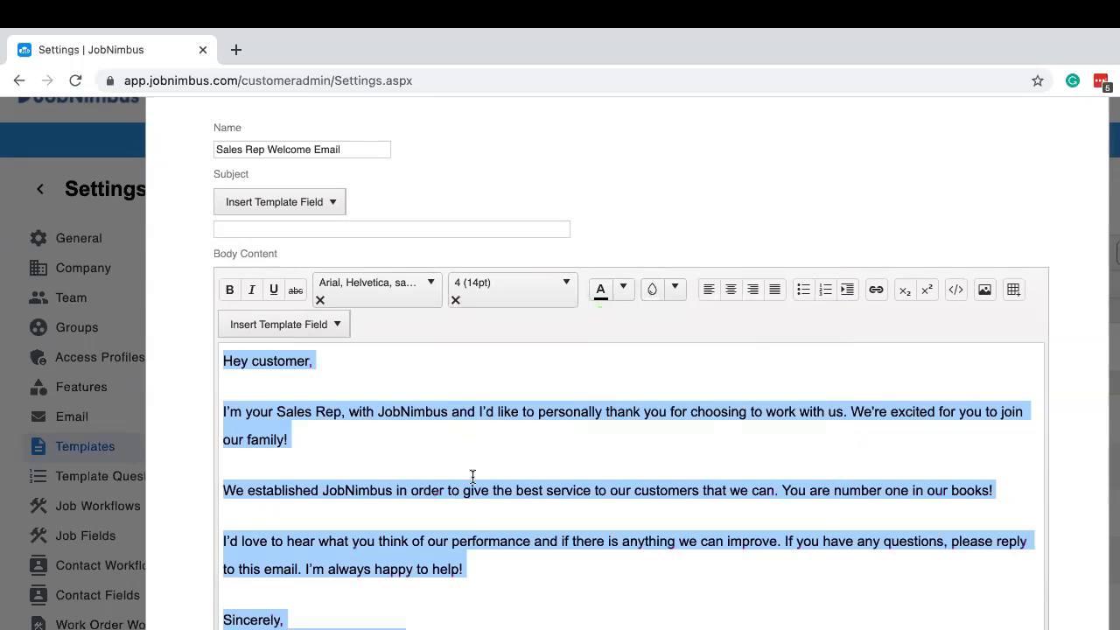
scroll(down, 3)
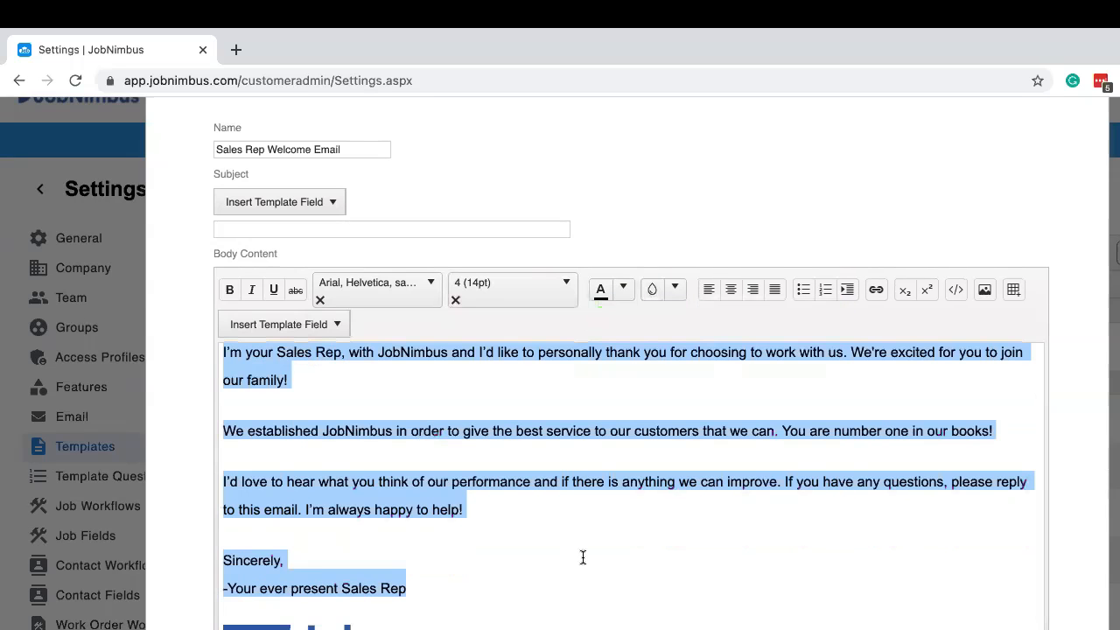
click(581, 557)
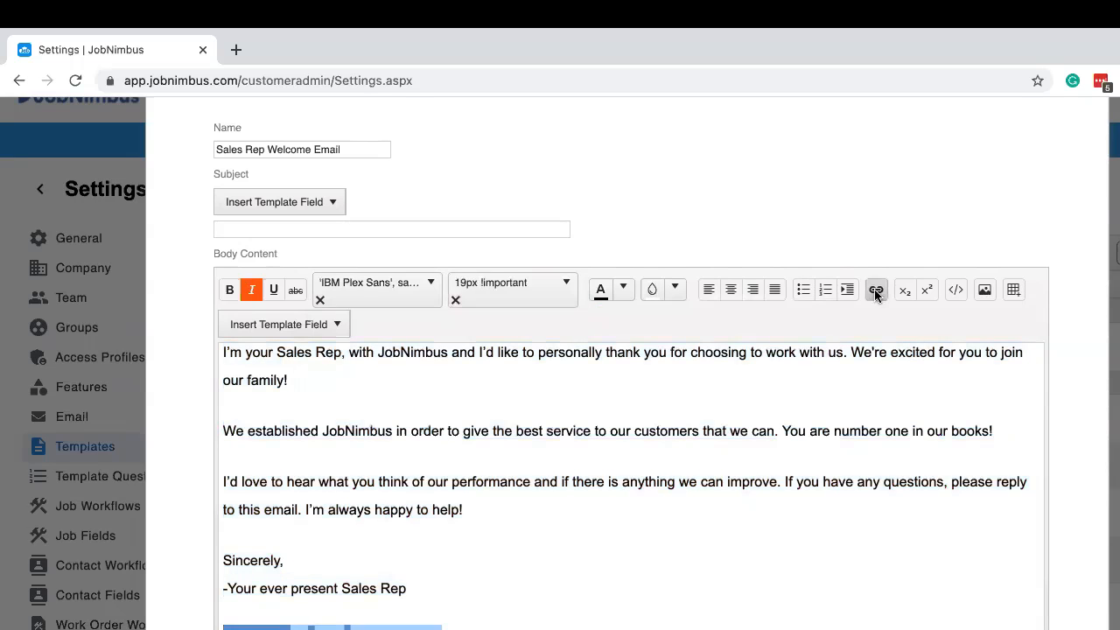
click(875, 291)
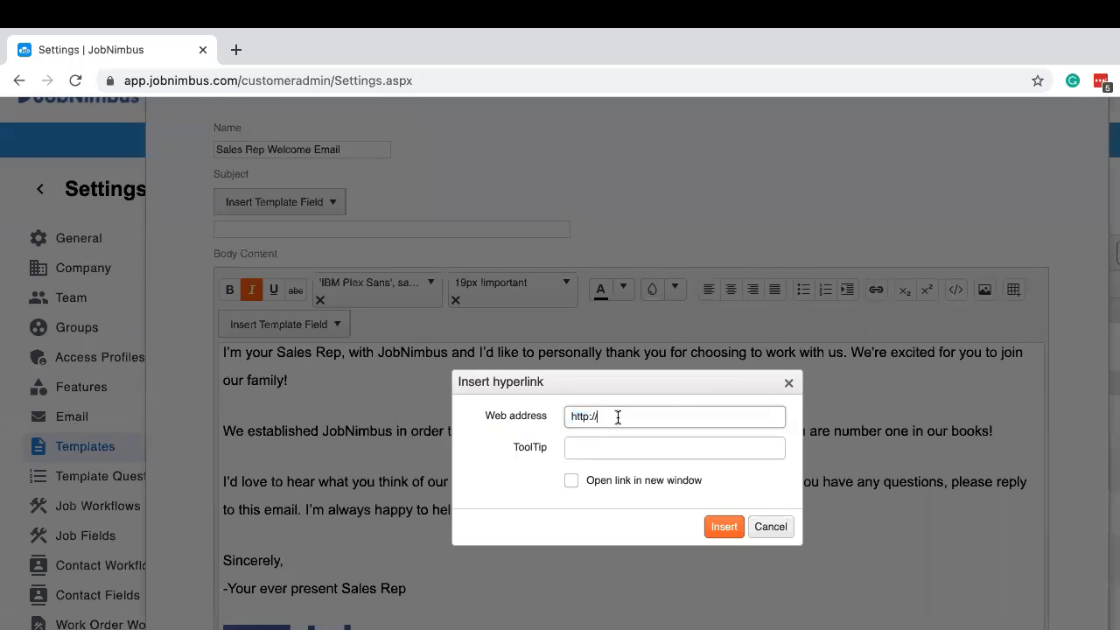
text(jobnimbus.com)
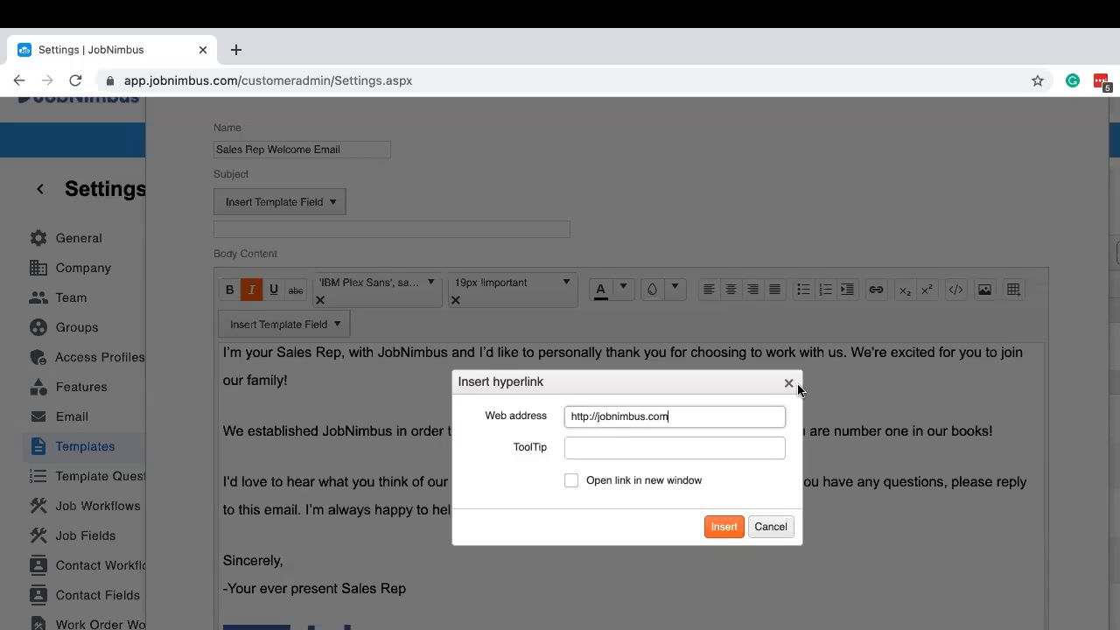
click(570, 480)
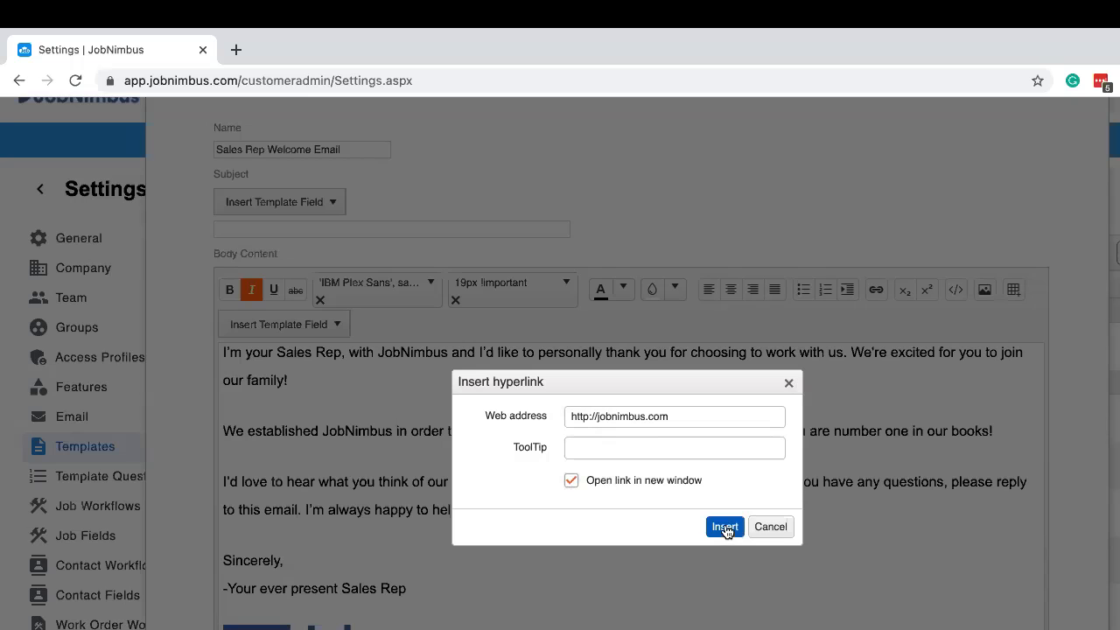
click(724, 525)
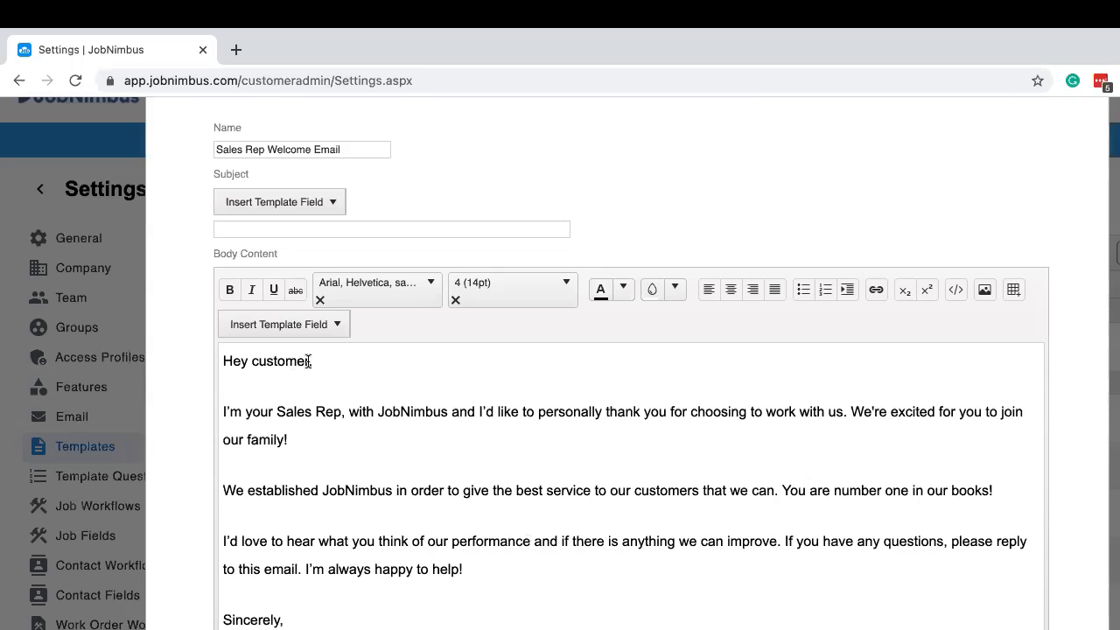
Replace 'customer' in the greeting with the ContactFirstName template field.
double_click(280, 360)
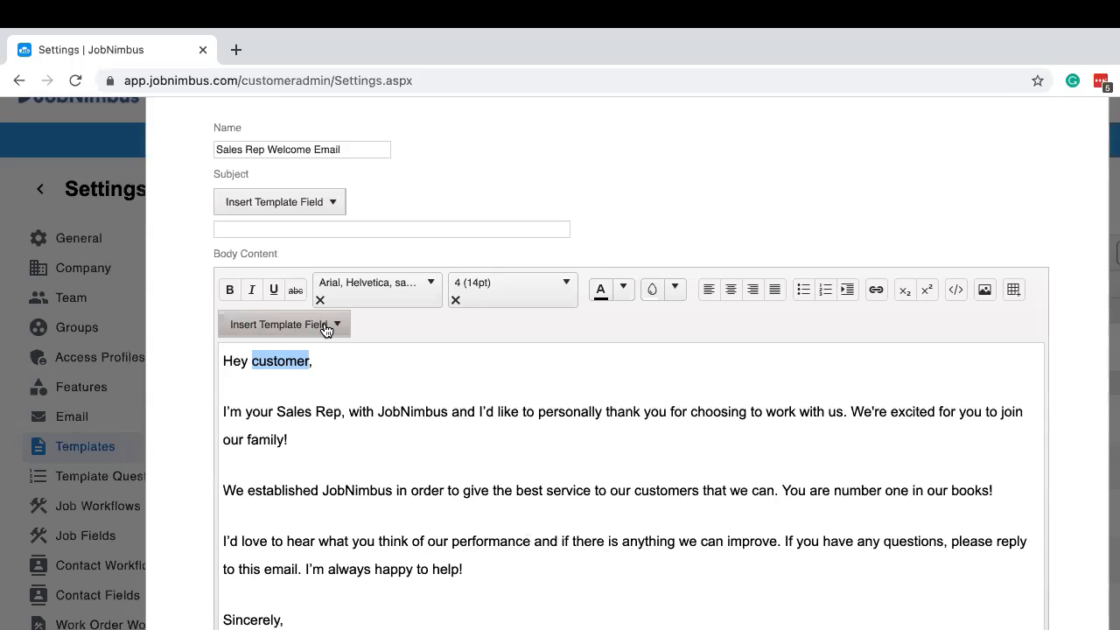
click(284, 321)
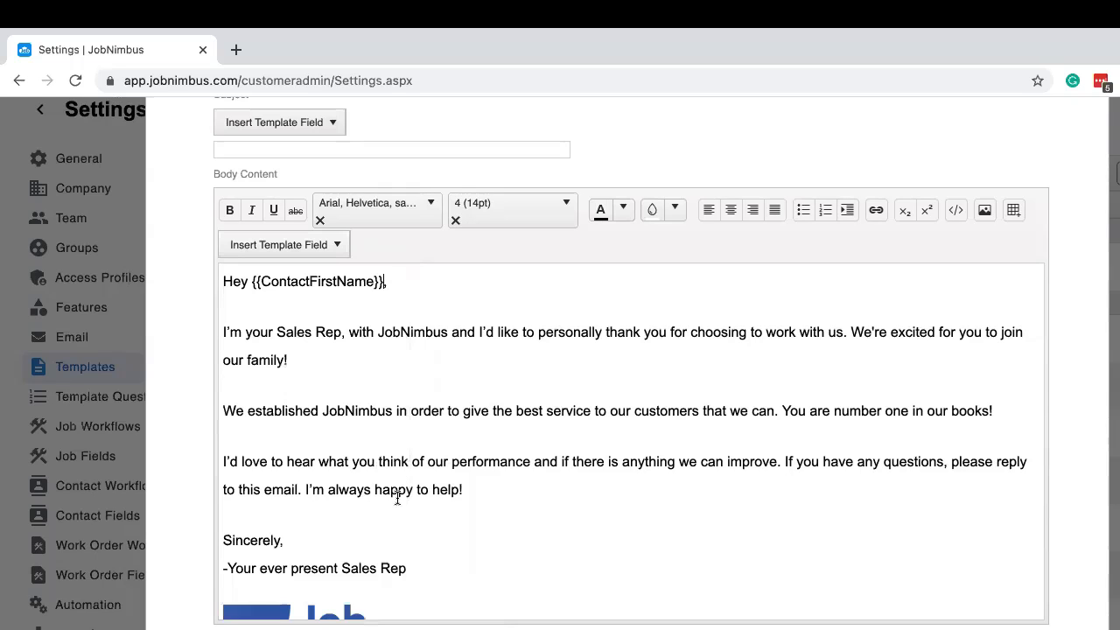
scroll(up, 3)
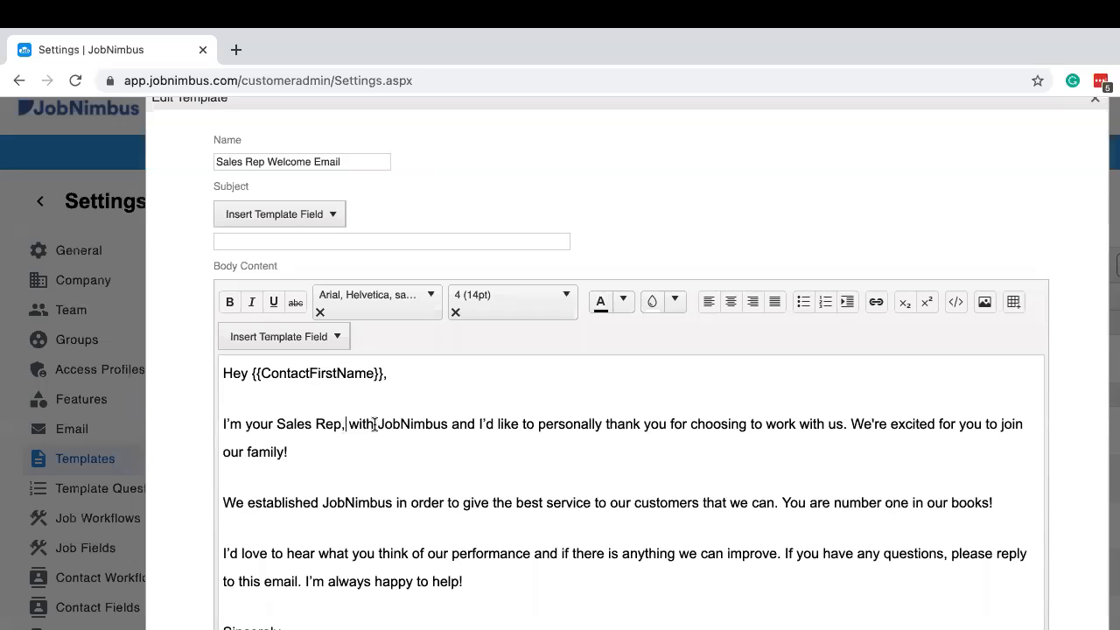
Add the ContactSalesRepName field after 'I'm your Sales Rep,'.
text(,)
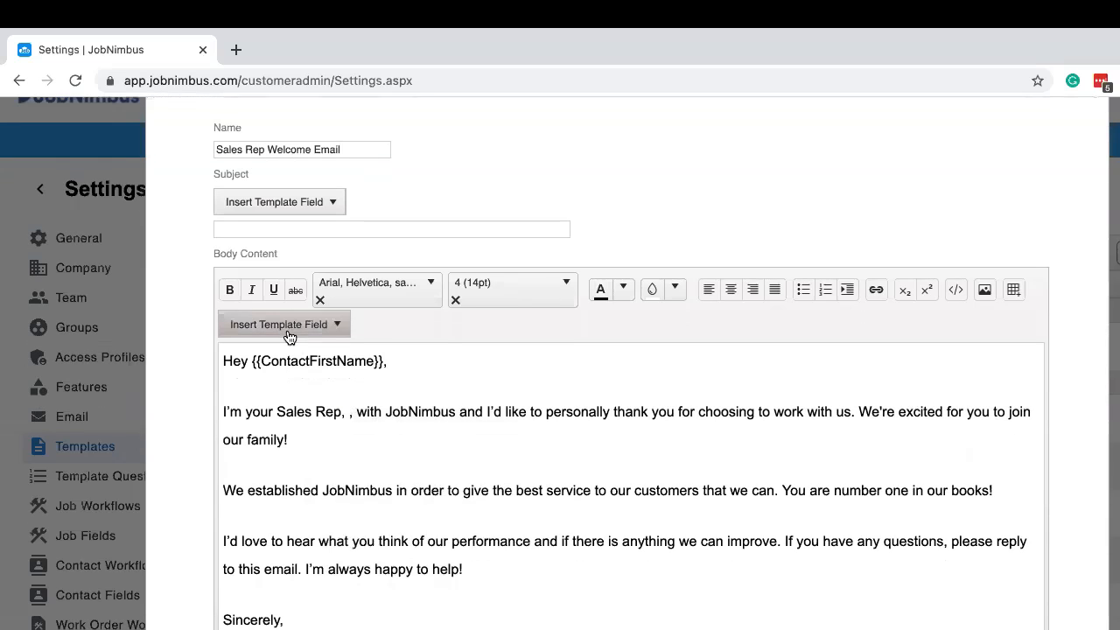
click(284, 324)
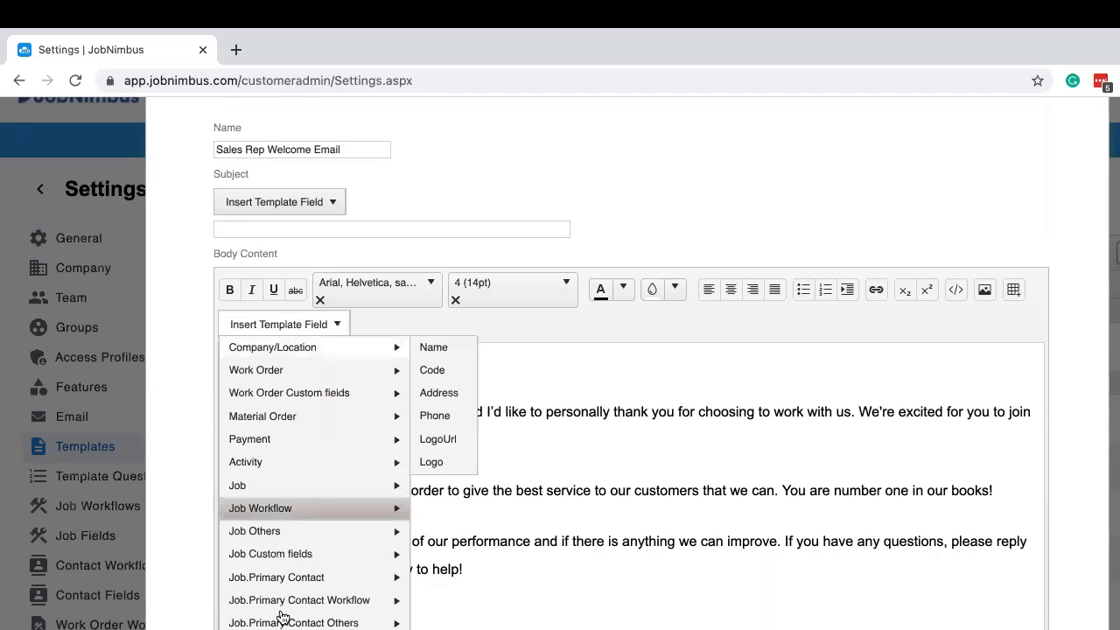
mouse_move(298, 598)
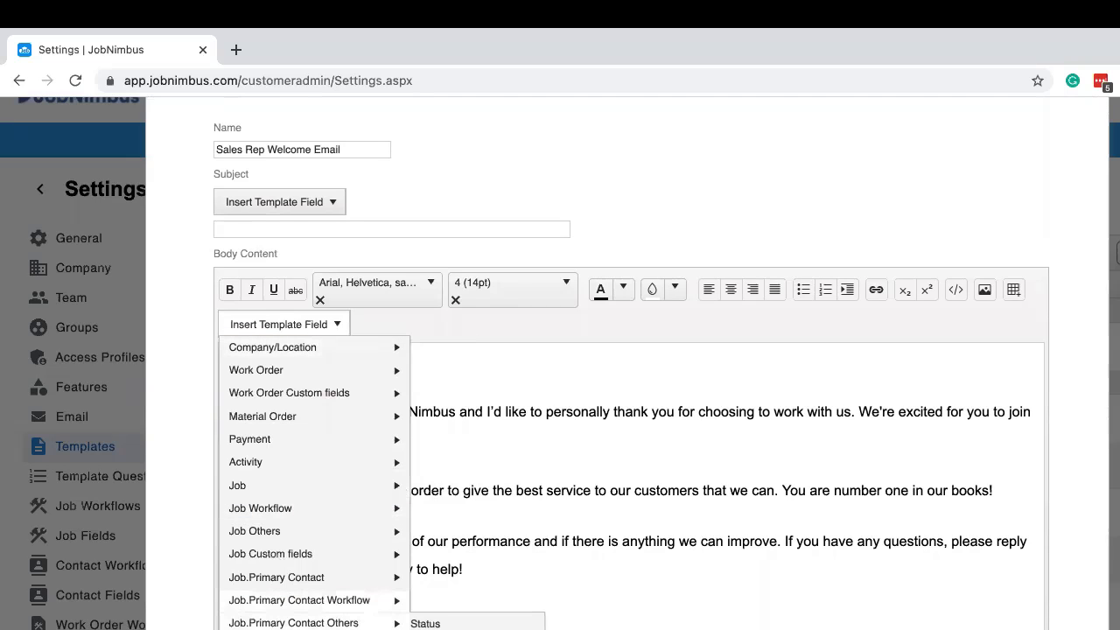
scroll(down, 3)
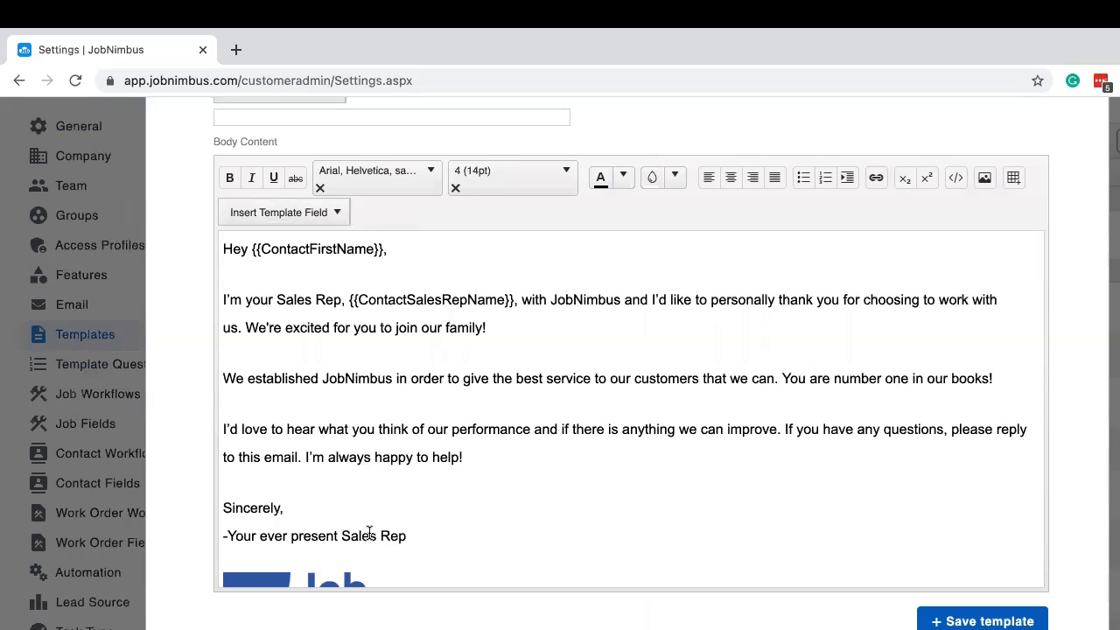
Replace the '-Your ever present Sales Rep' signature with the ContactSalesRepName field.
triple_click(315, 535)
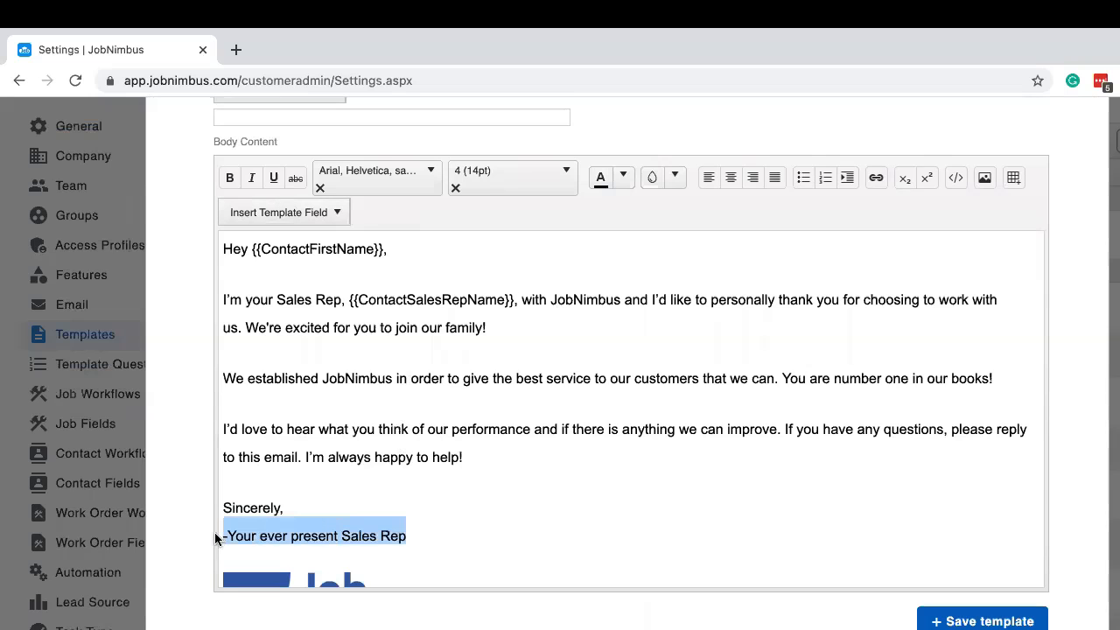
key(Delete)
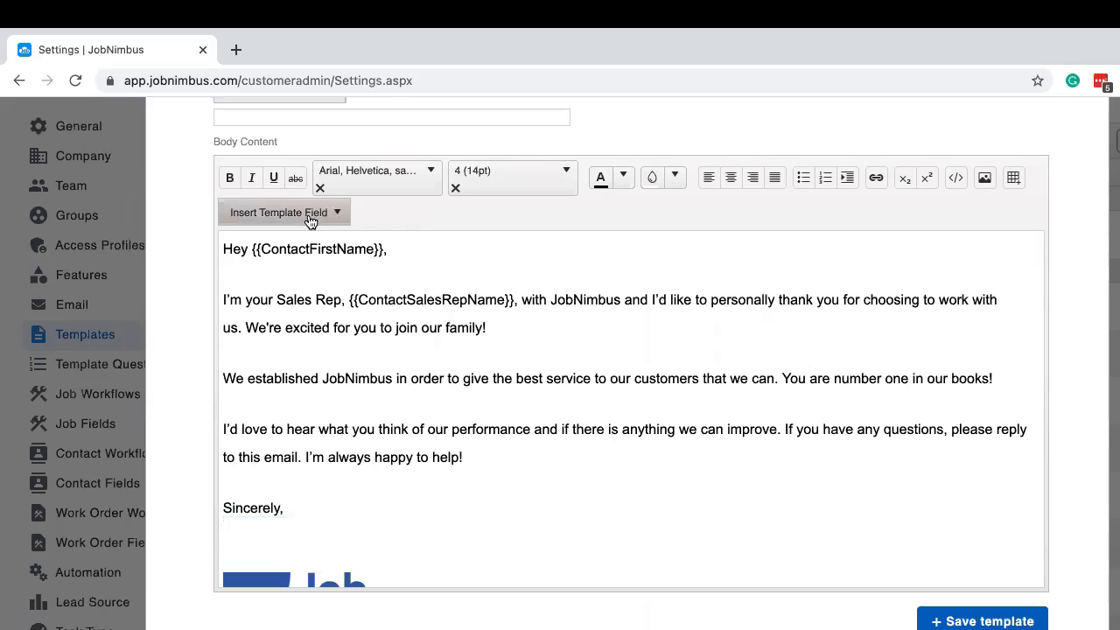
click(283, 212)
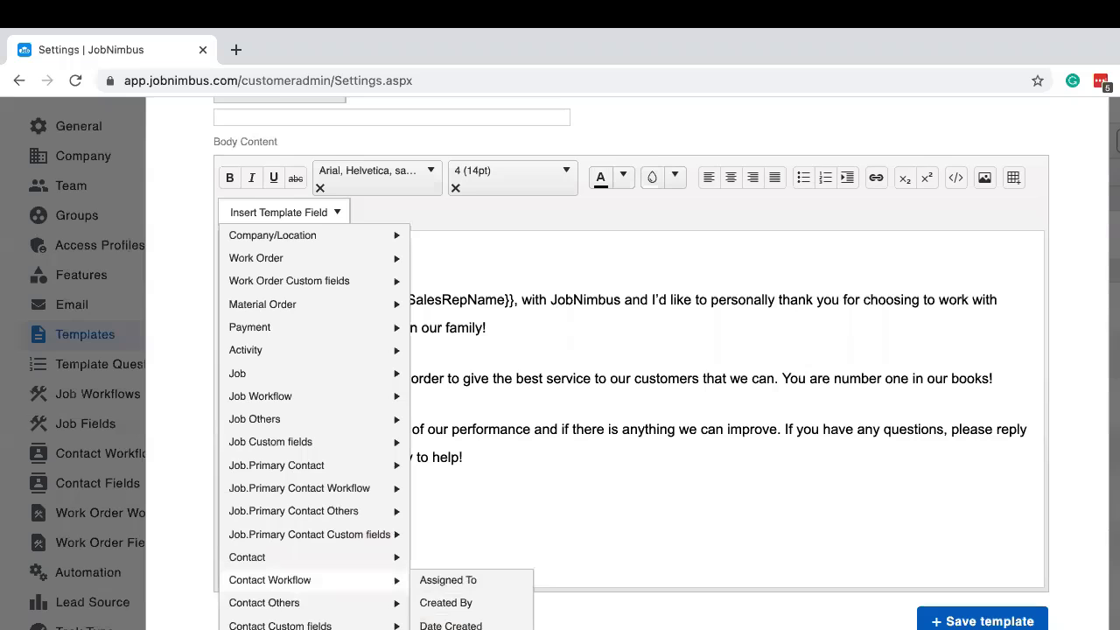
scroll(down, 3)
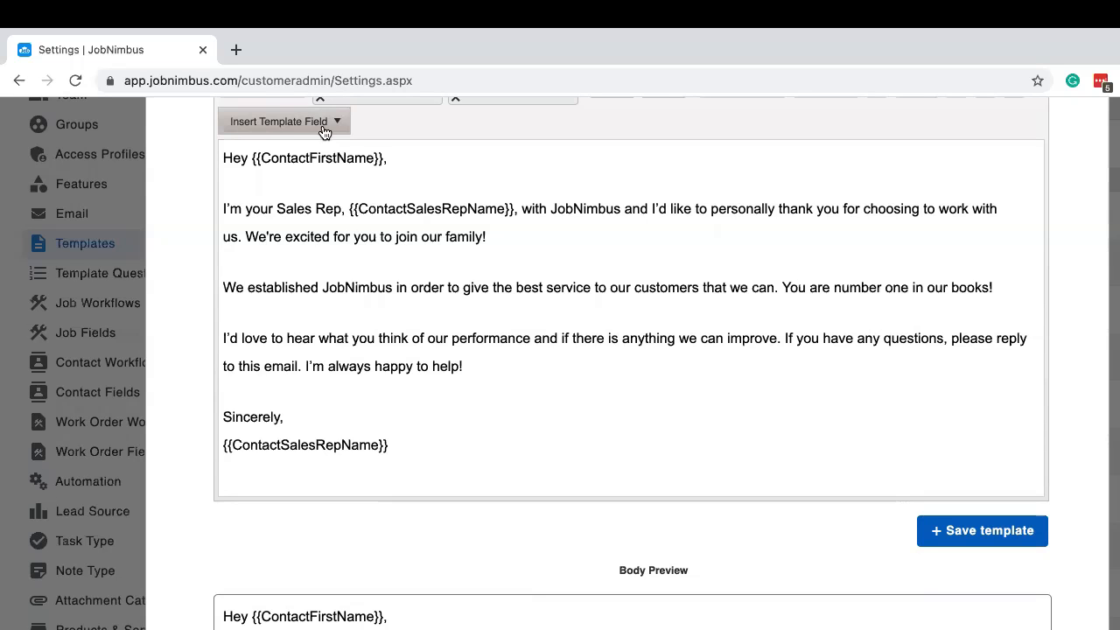
Add the ContactSalesRepImage field under the rep name in the sign-off.
click(283, 120)
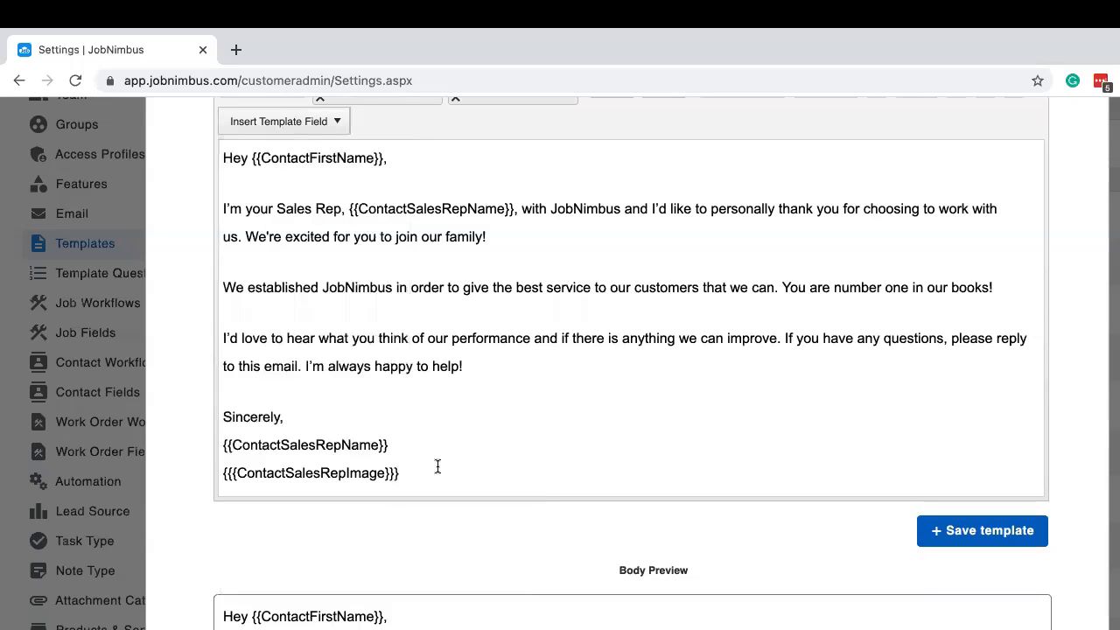
click(399, 472)
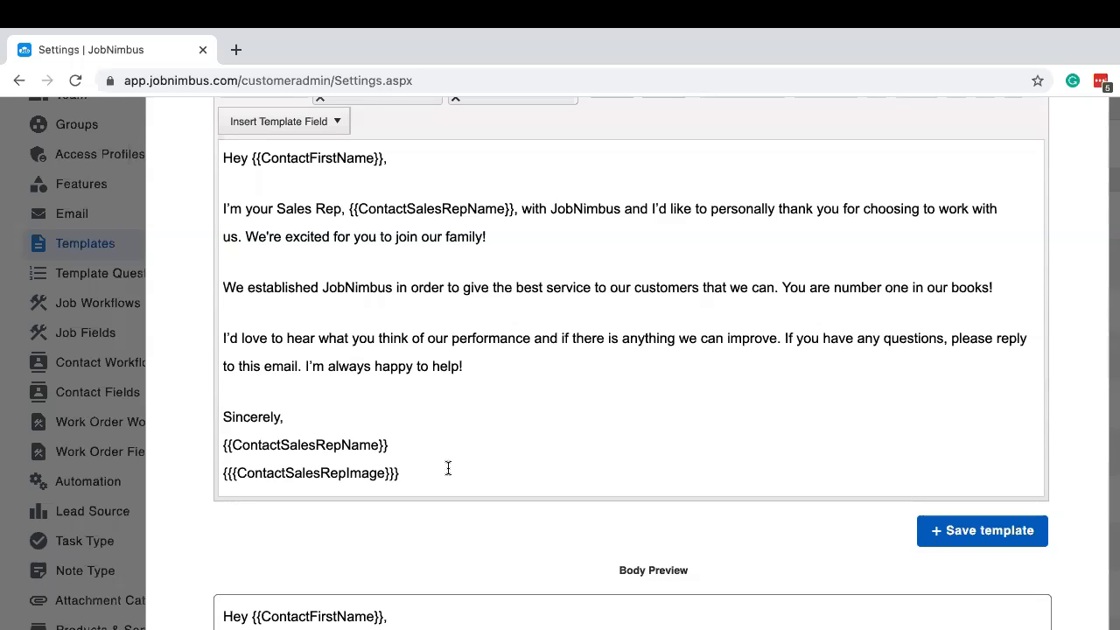
scroll(up, 3)
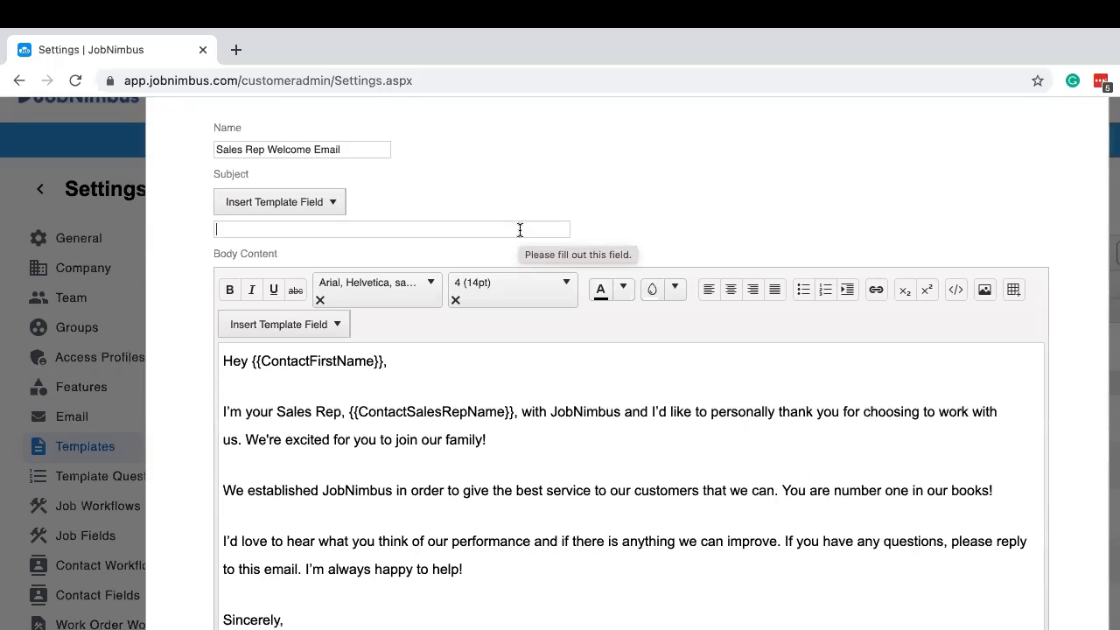
mouse_move(437, 221)
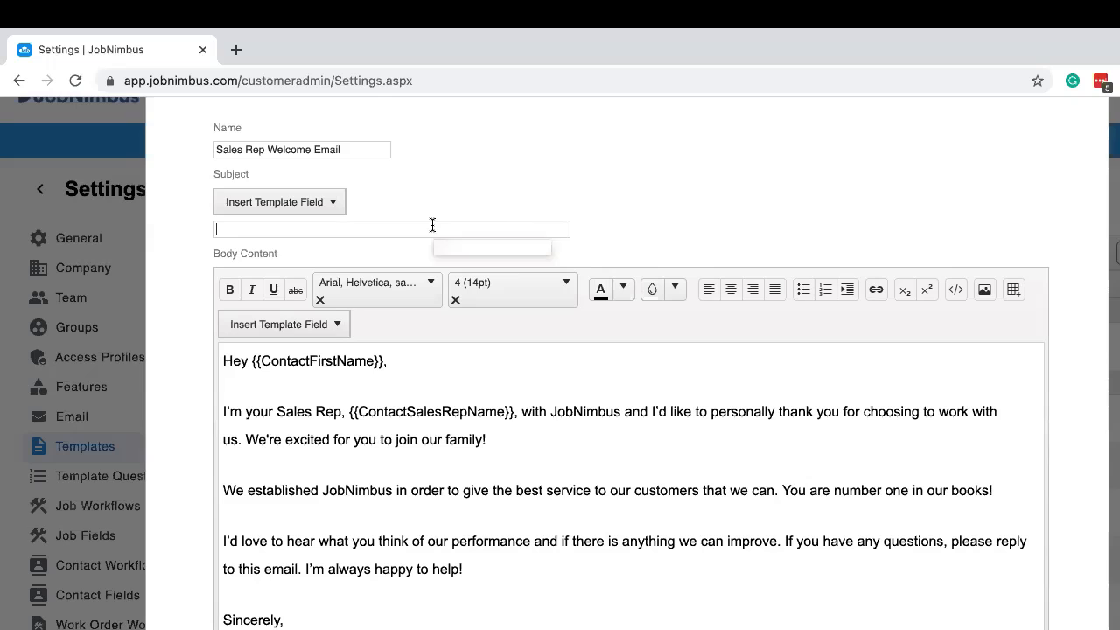
Set the subject to 'Welcome to the JobNimbus Family, {{ContactFirstName}}!' and save the template.
text(Welcio)
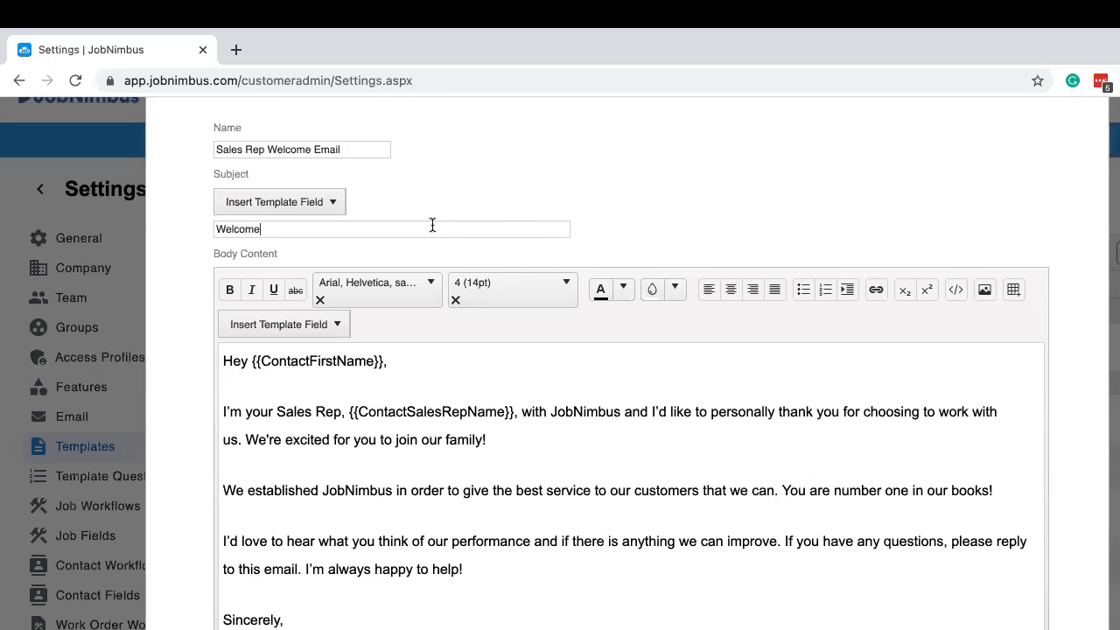
text(to)
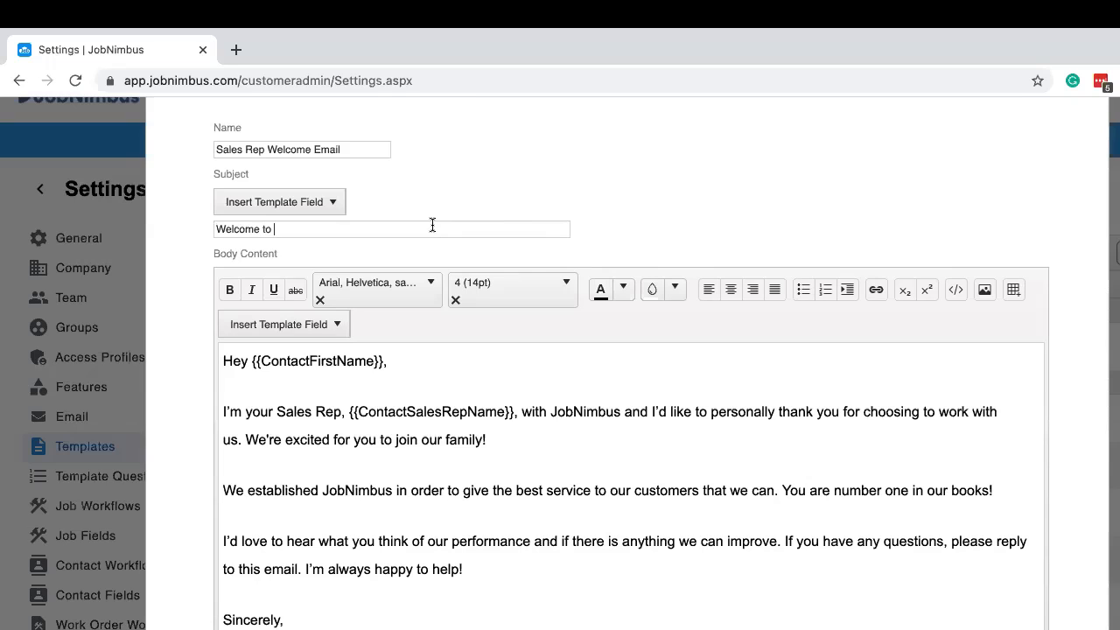
text(the JobNimbus Family,)
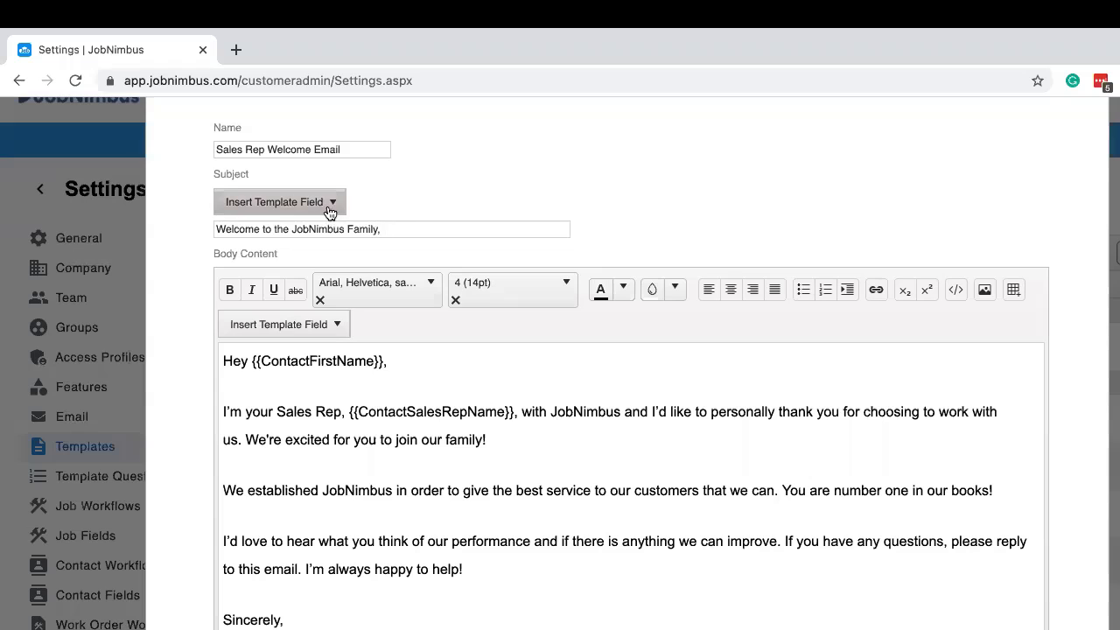
click(280, 202)
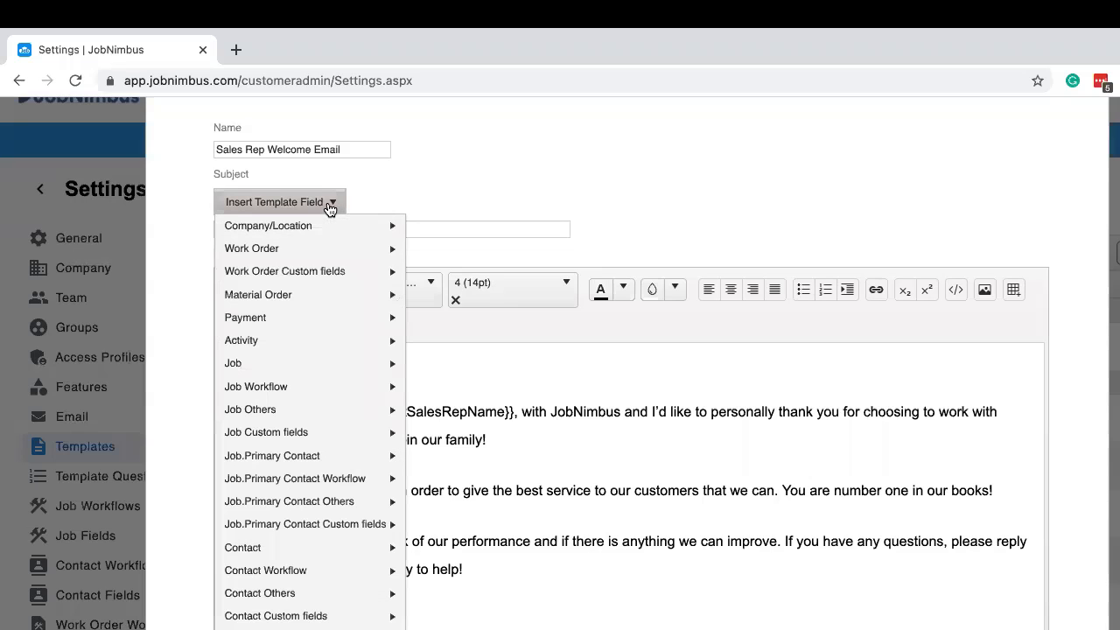
mouse_move(241, 546)
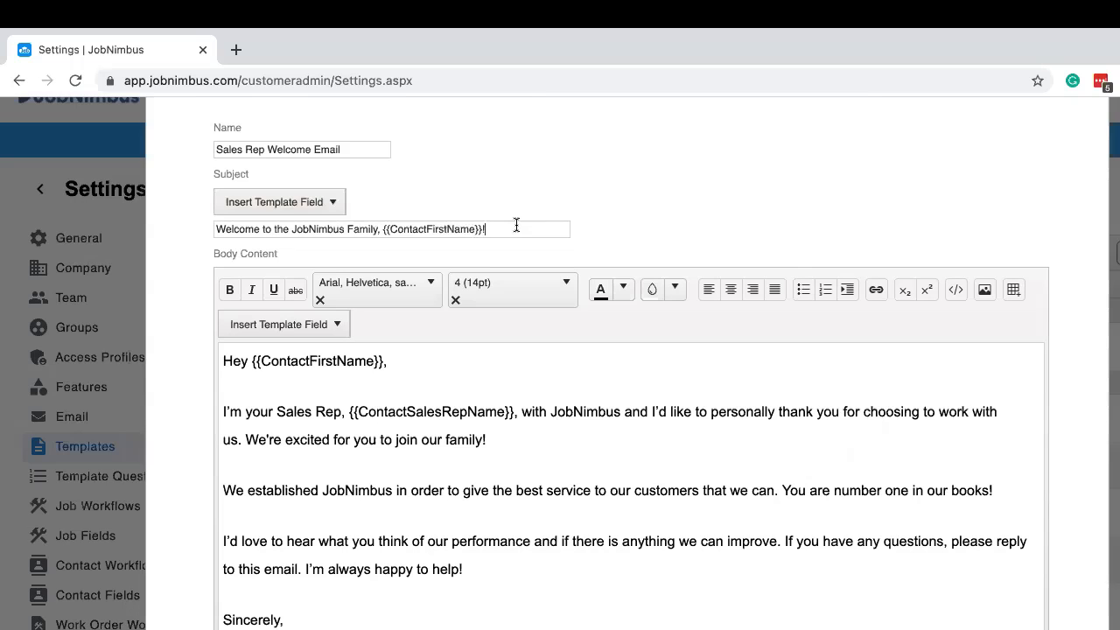
mouse_move(586, 196)
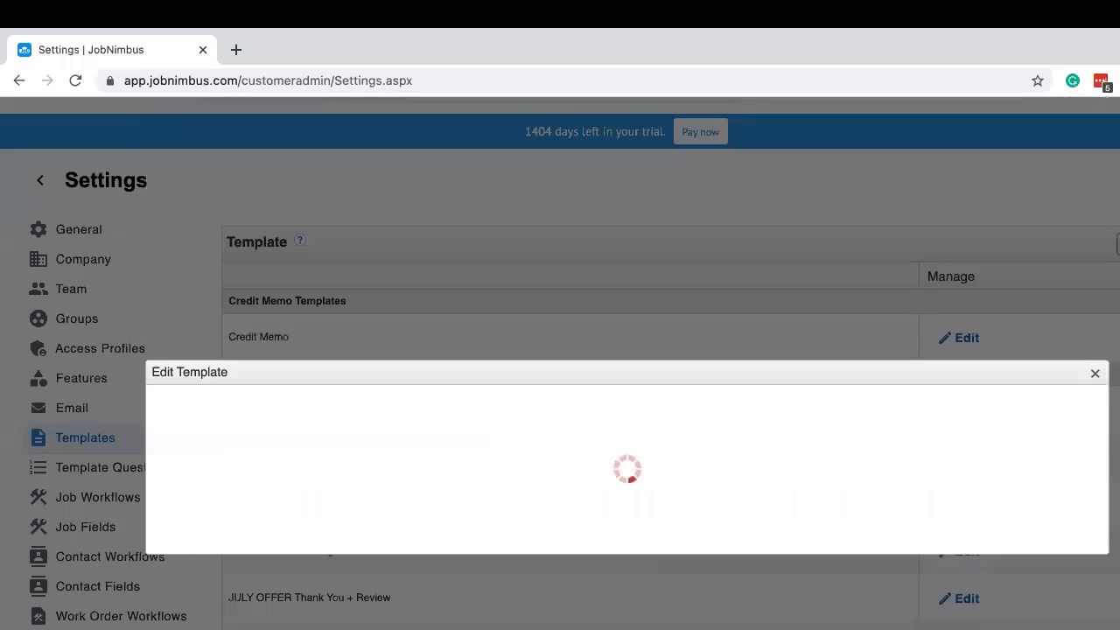
Close the template editor and reload to the General settings page.
click(1093, 374)
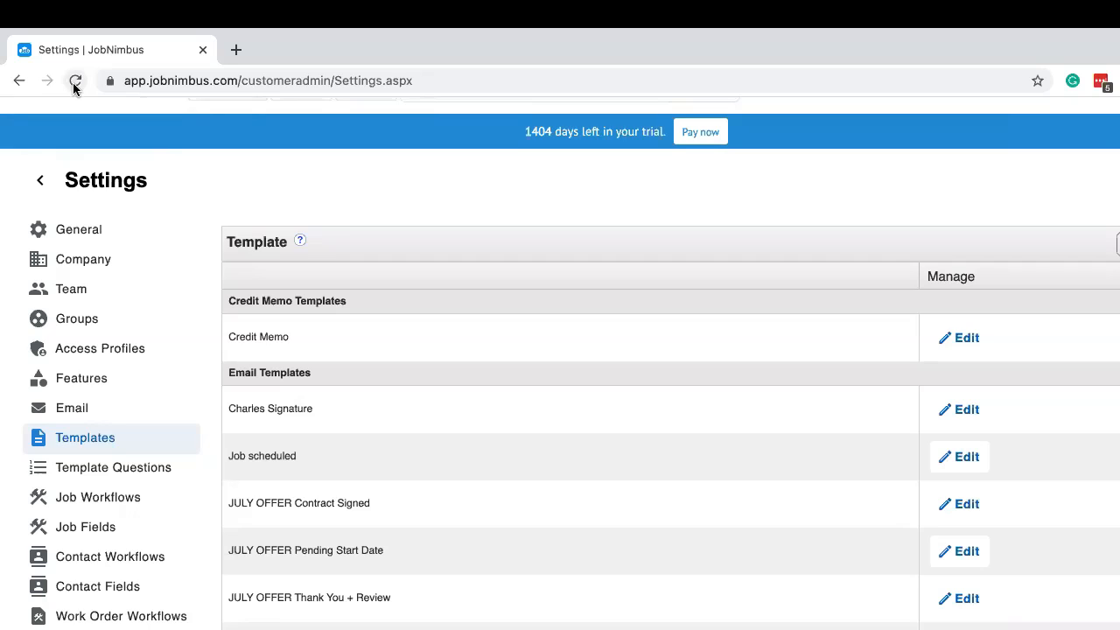
click(75, 81)
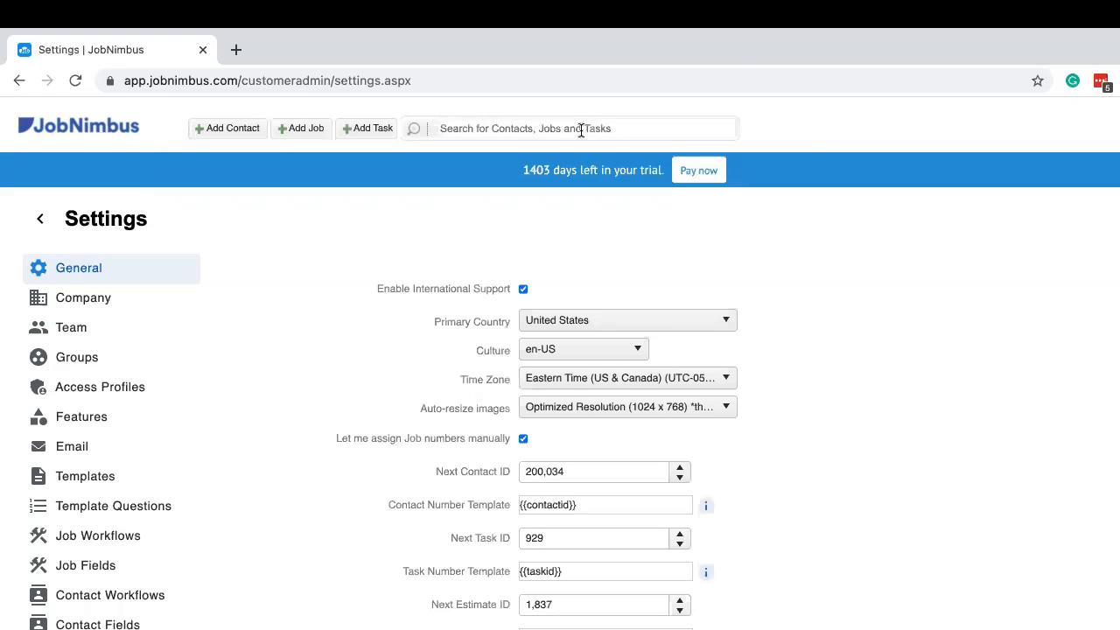
Find contact Mick Rory via global search and start a Send Email to him.
text(mick)
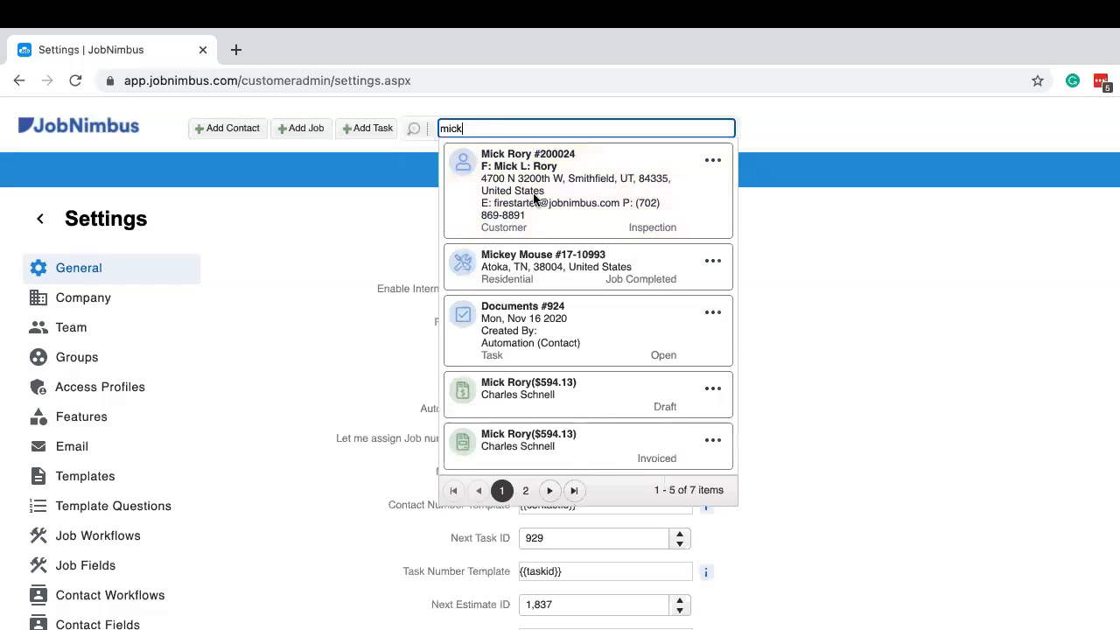
mouse_move(525, 191)
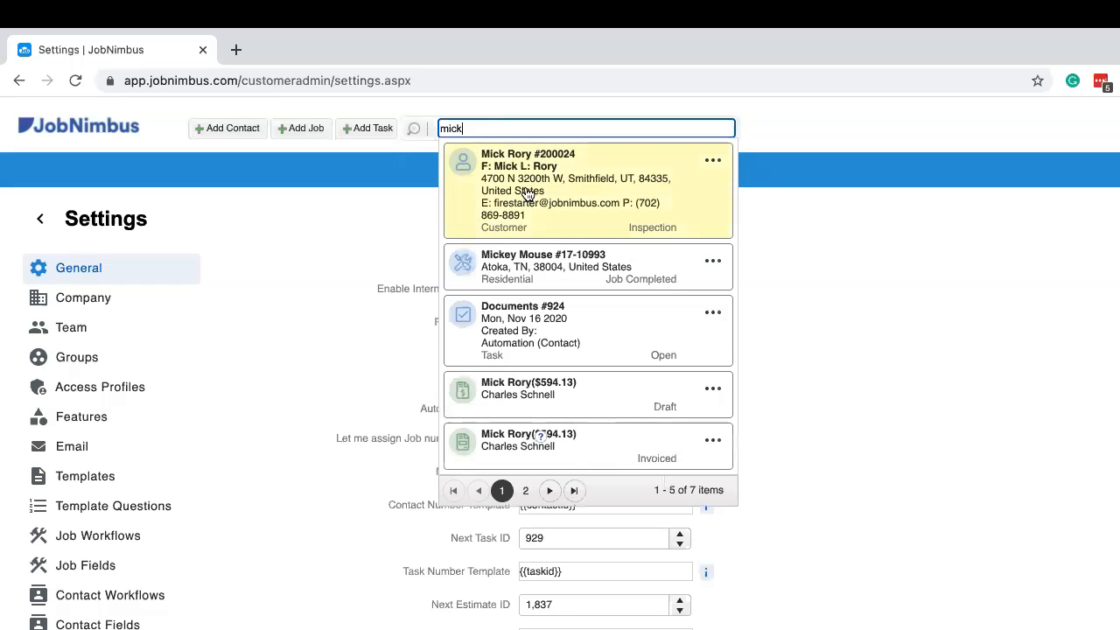
mouse_move(551, 198)
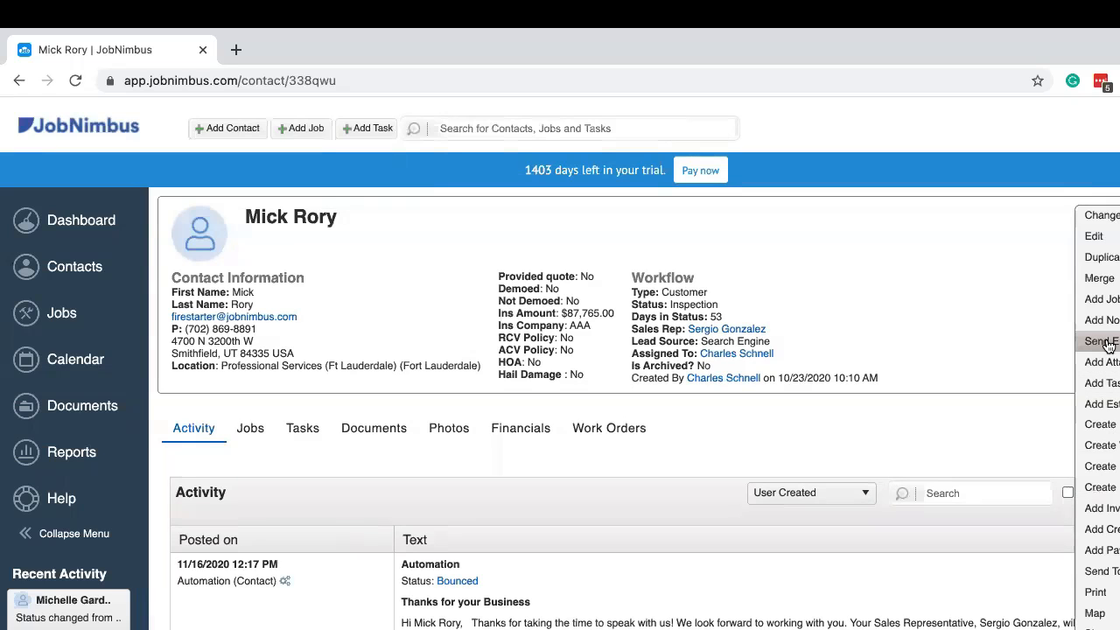
click(1101, 319)
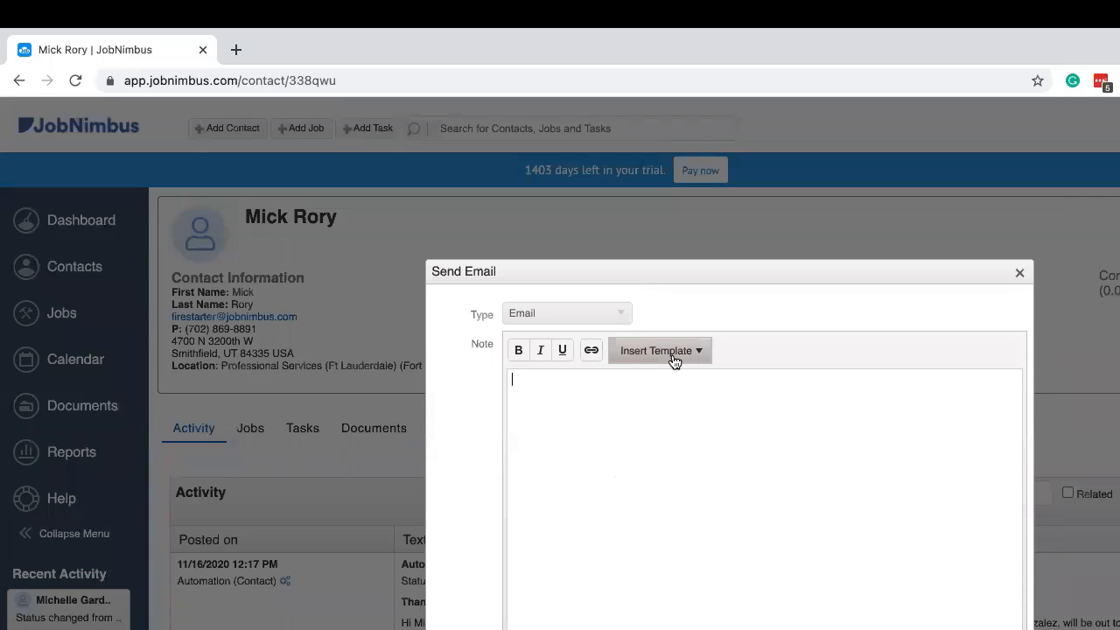
click(659, 350)
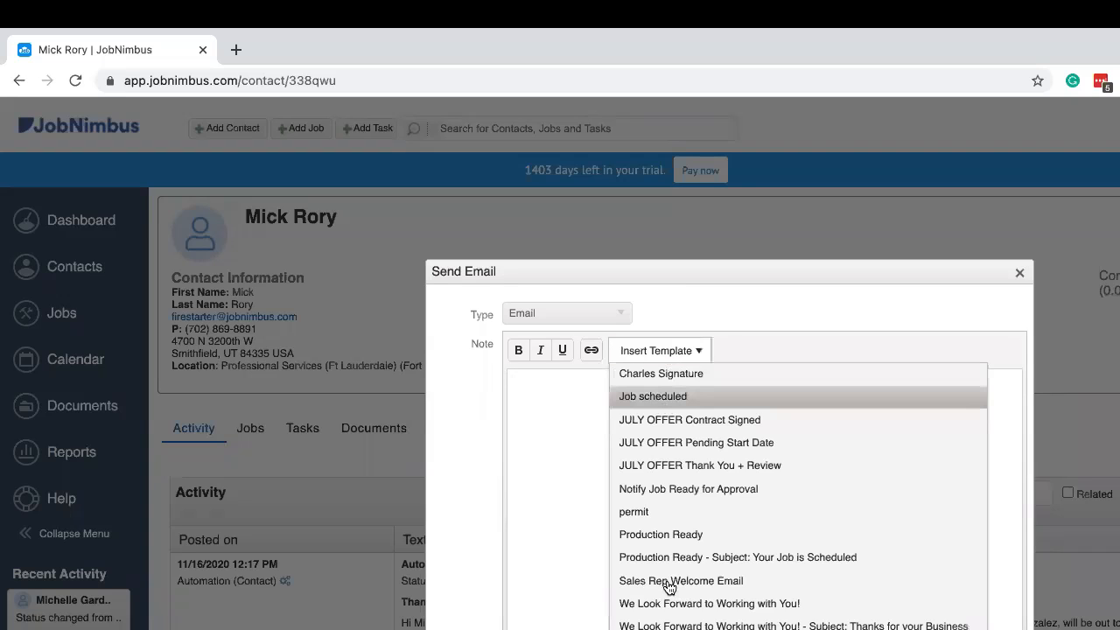
mouse_move(668, 581)
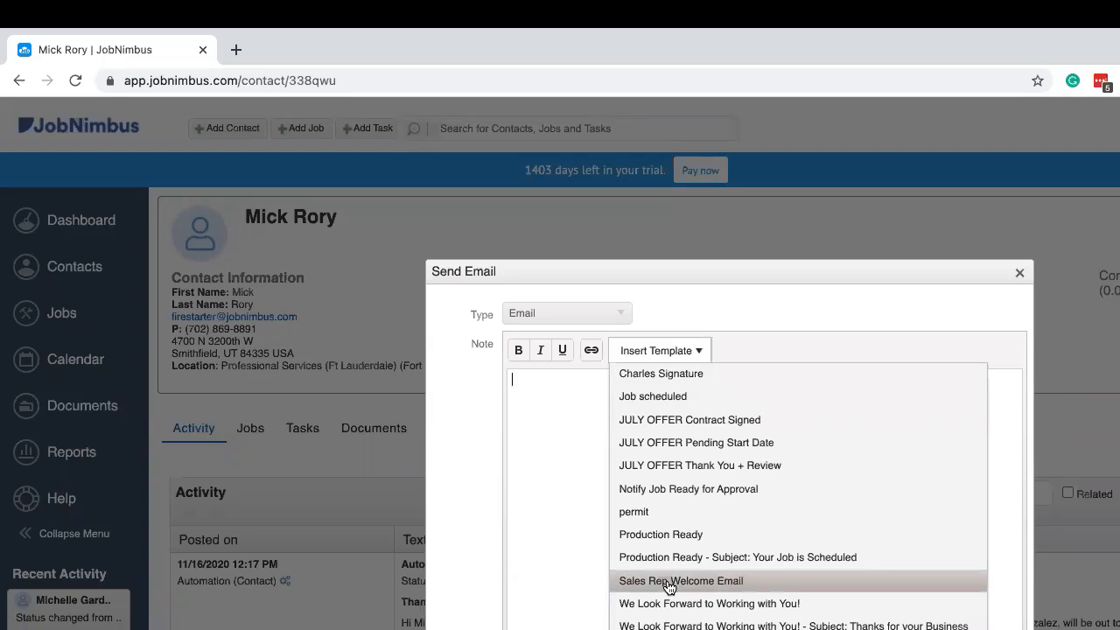
click(679, 581)
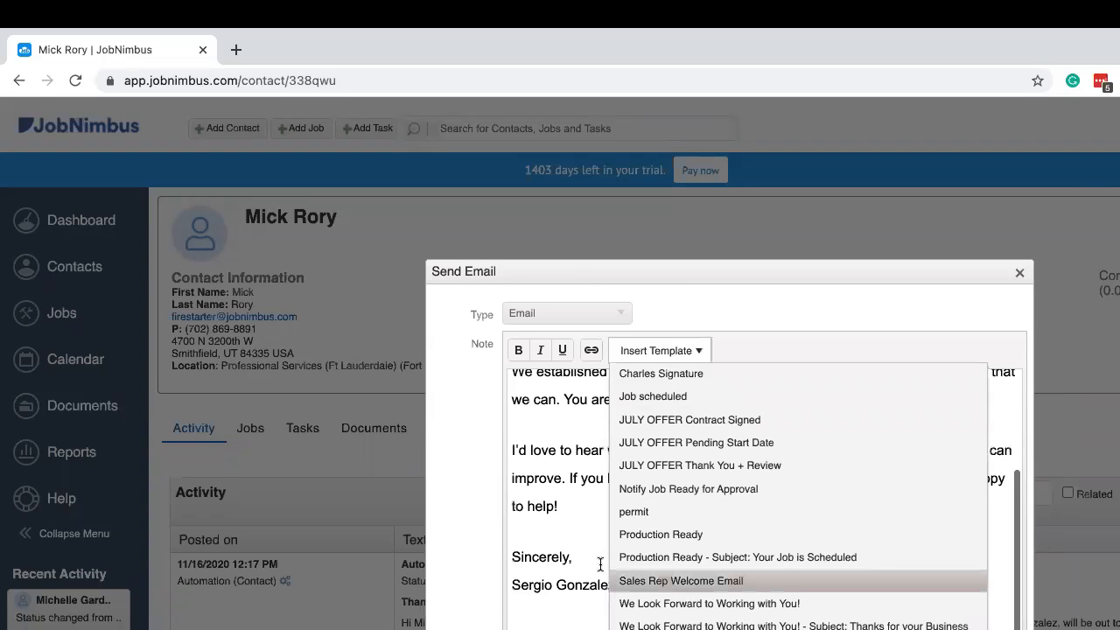
click(681, 581)
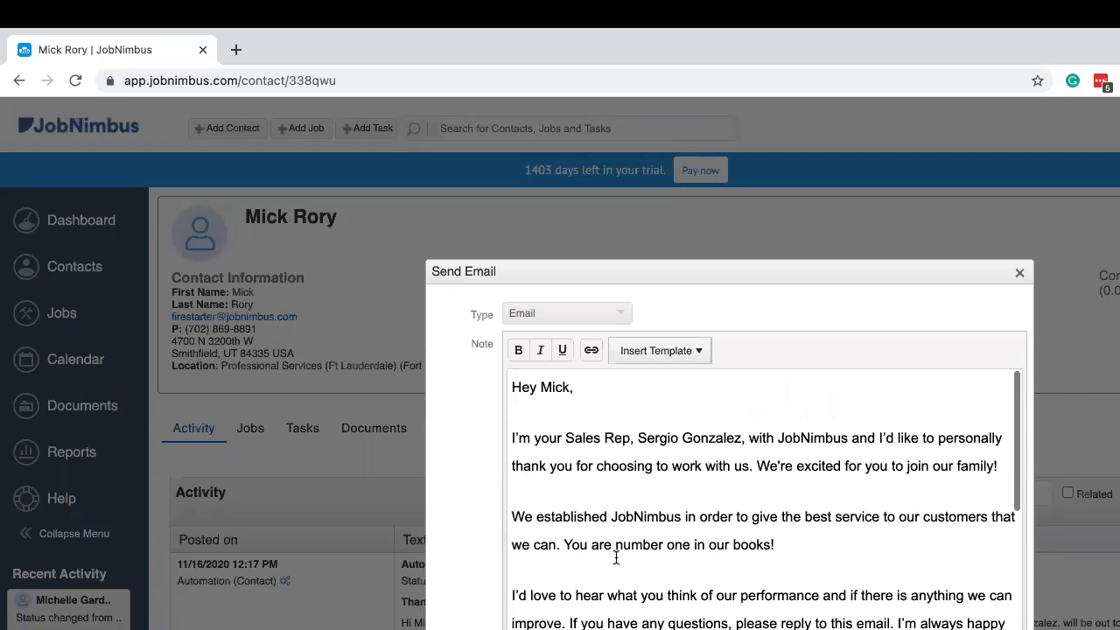
mouse_move(595, 486)
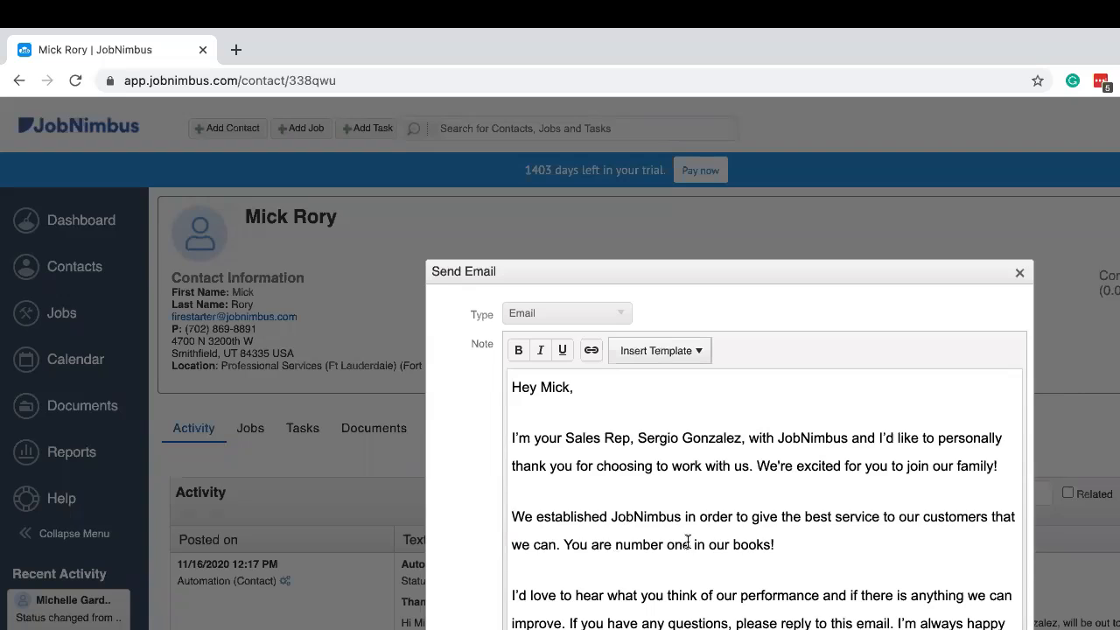
Review the filled email: Mick's first name, Sergio Gonzalez's name, photo, logo and subject.
scroll(down, 3)
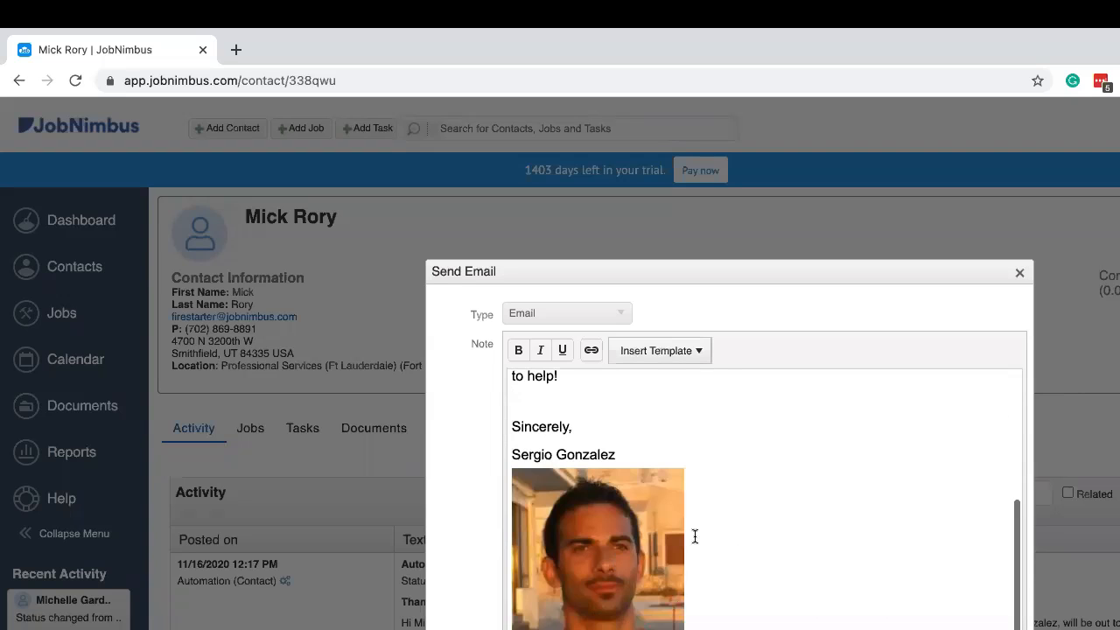
scroll(down, 3)
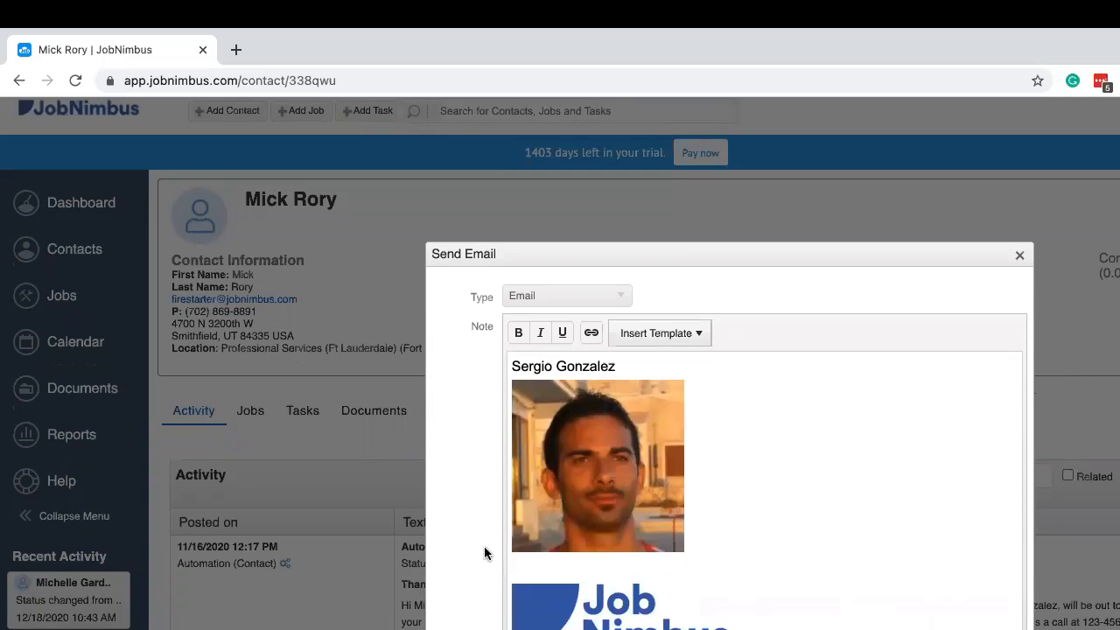
scroll(down, 3)
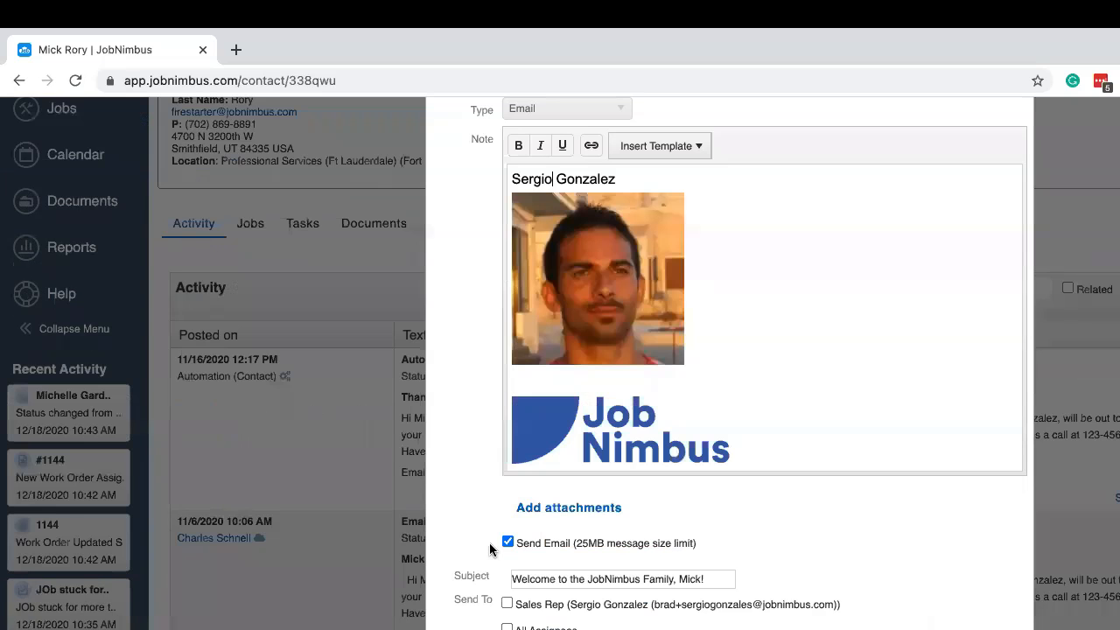
scroll(down, 3)
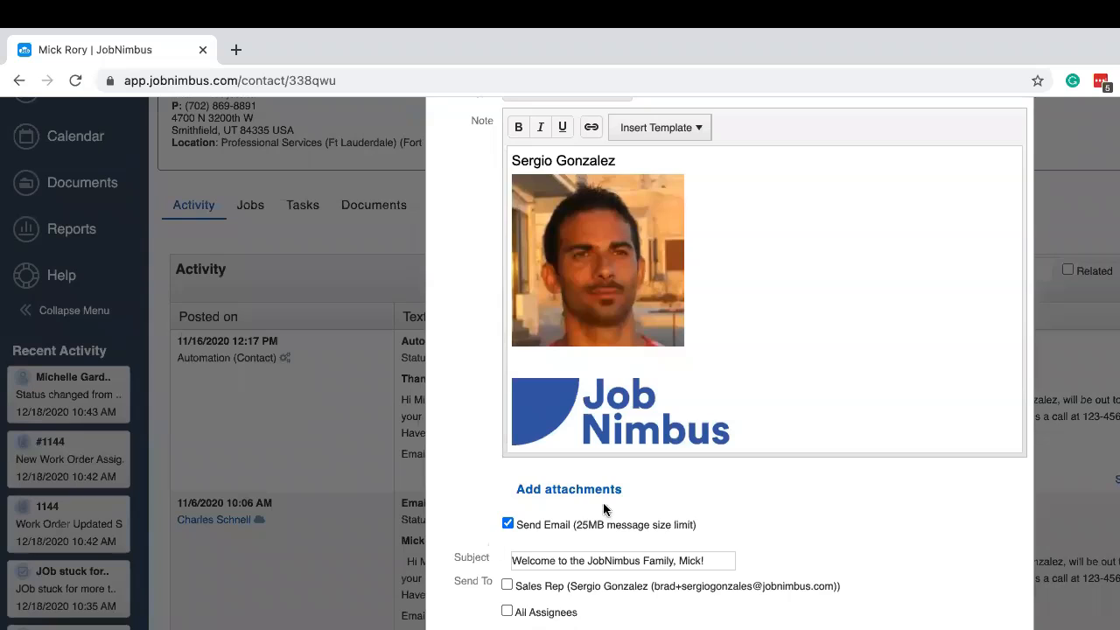
click(551, 161)
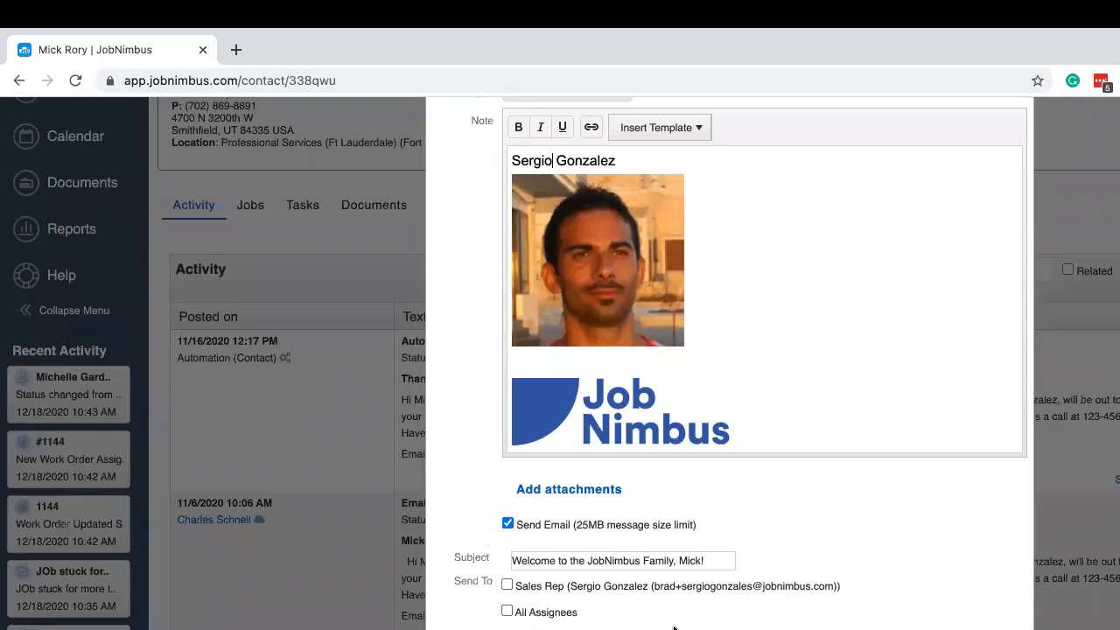
scroll(up, 3)
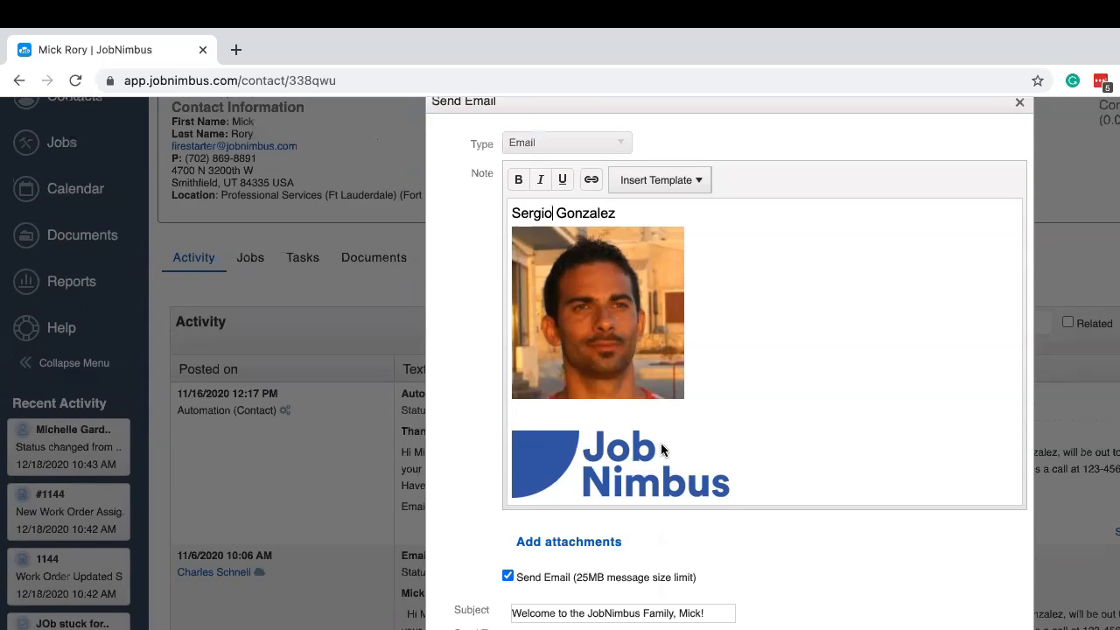
scroll(up, 3)
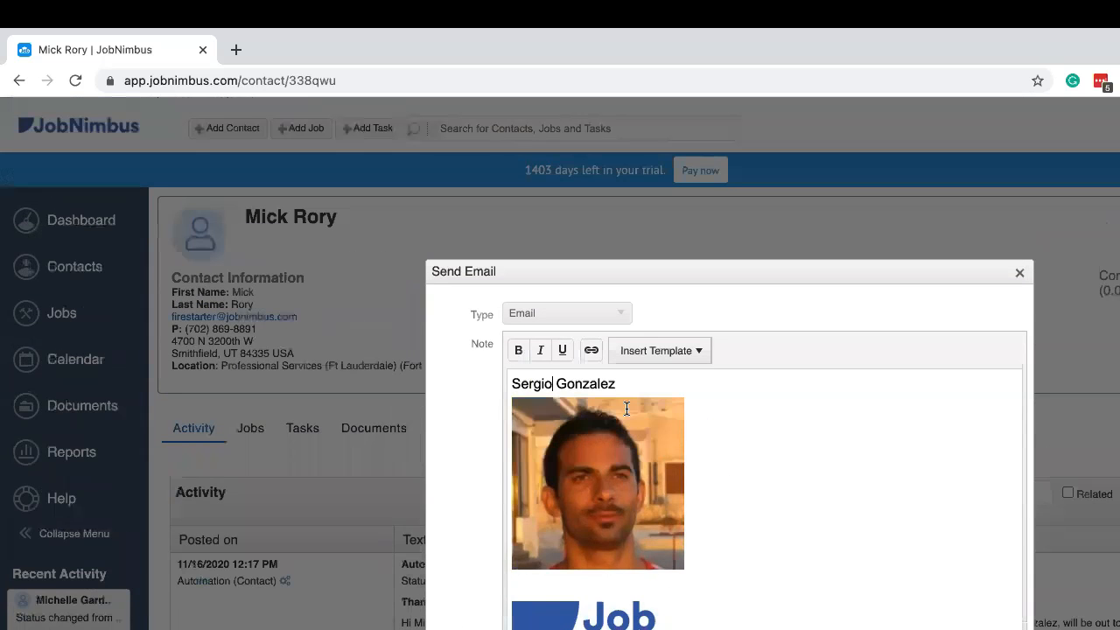